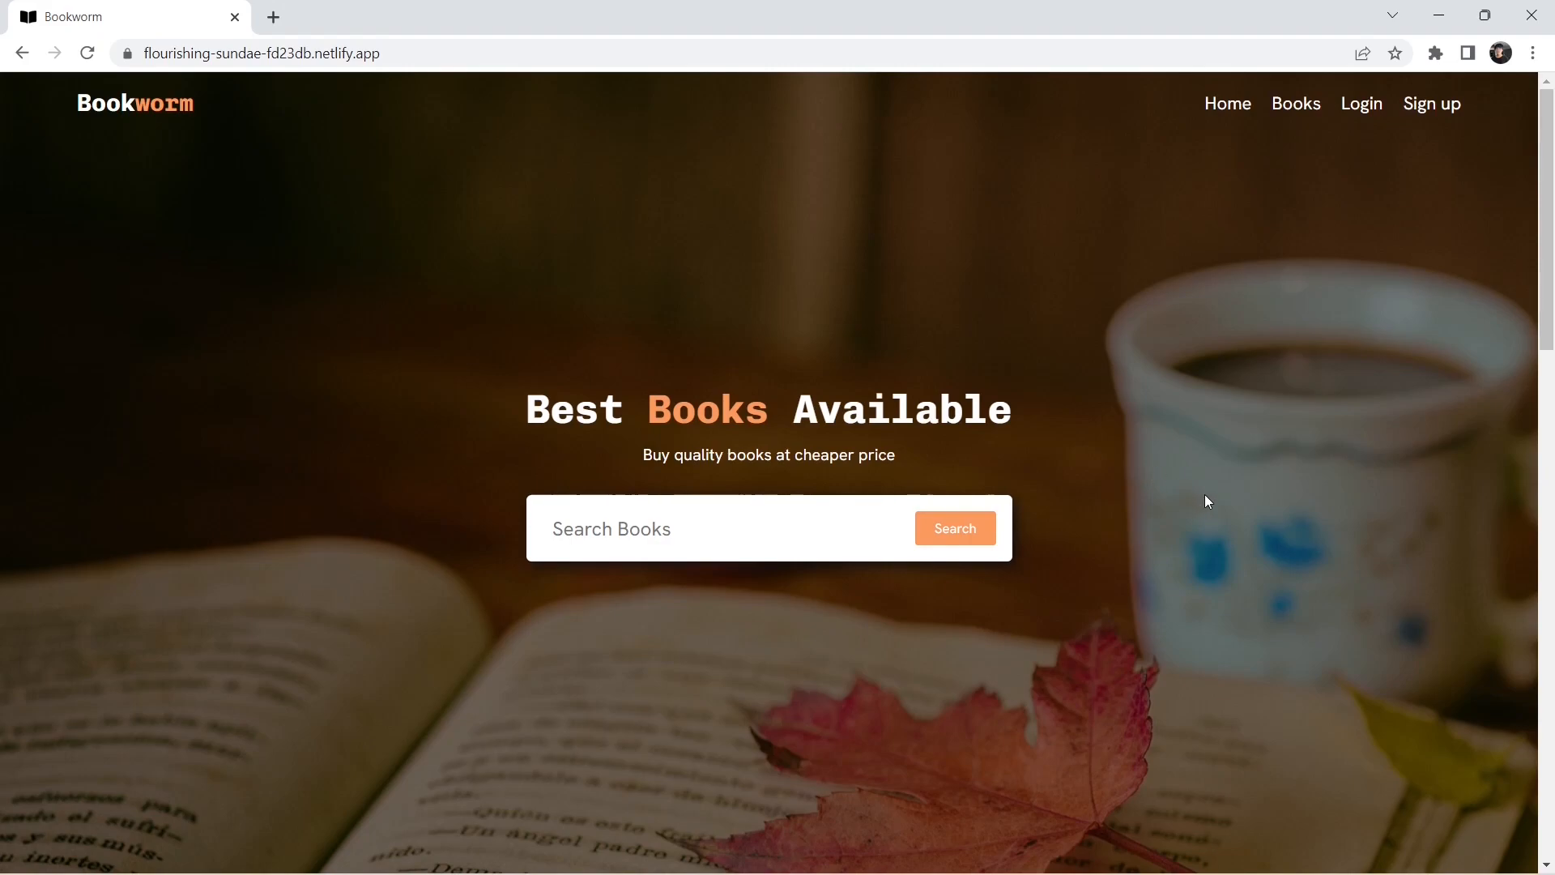
mouse_move(1088, 387)
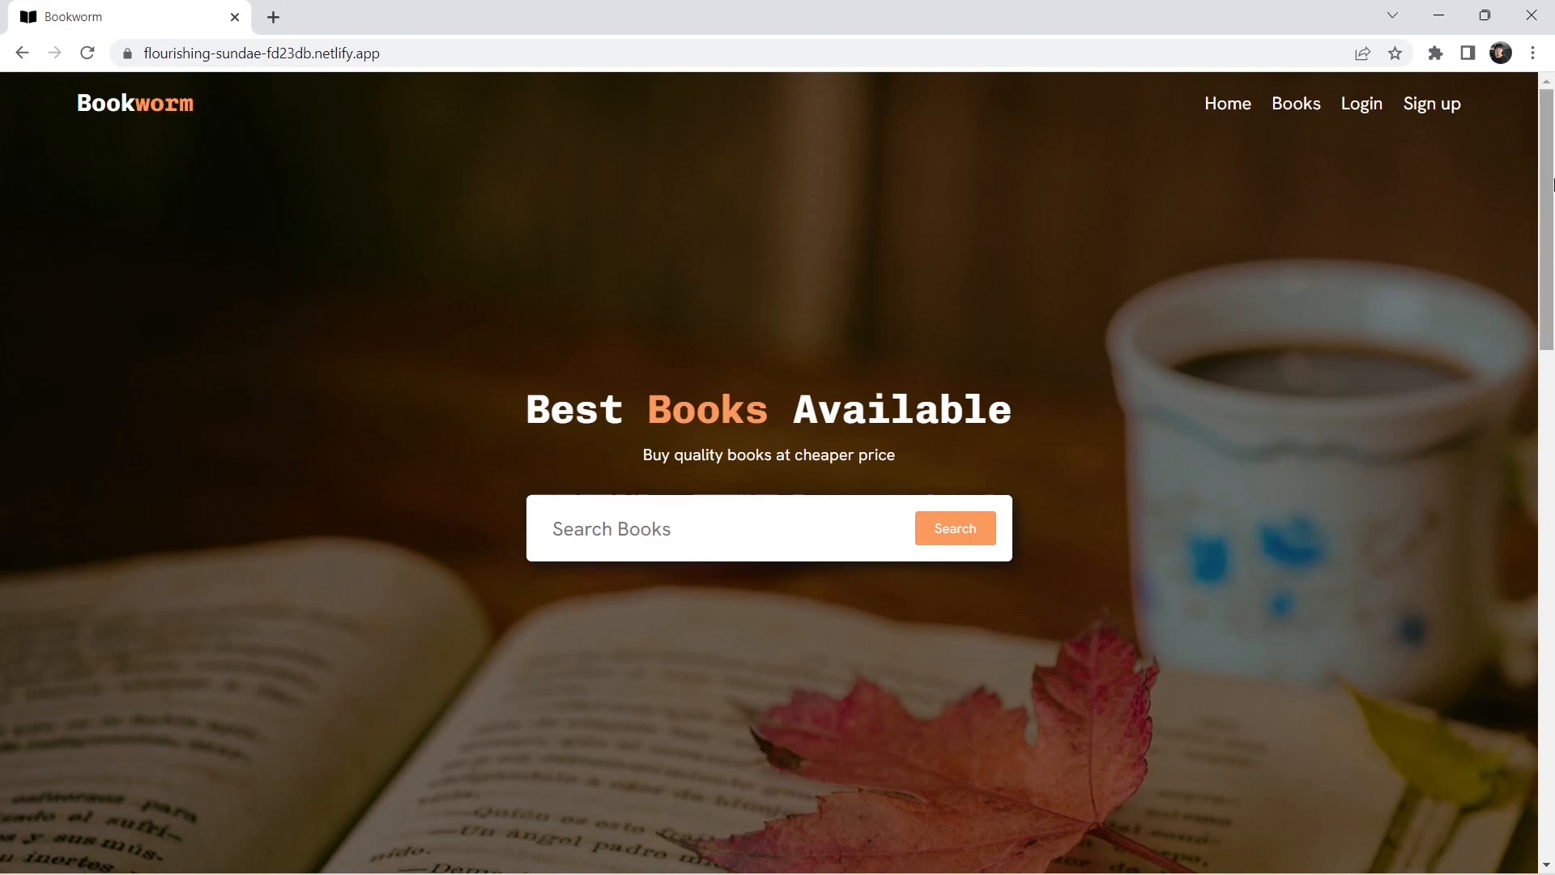
Scroll the home page and go to the Books catalogue from the top navigation.
scroll(down, 3)
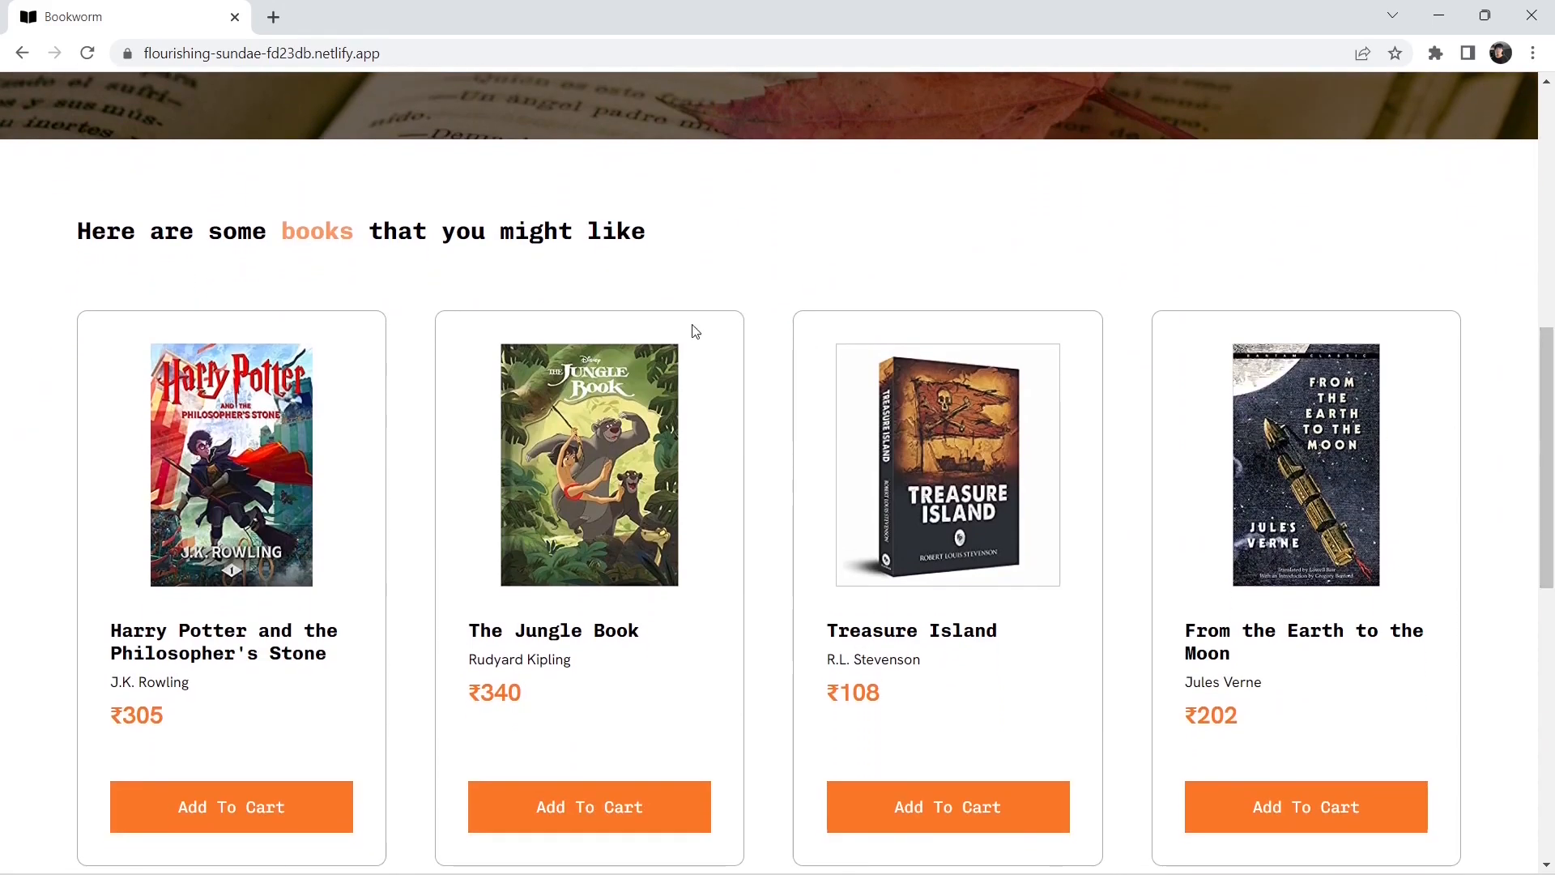
scroll(down, 3)
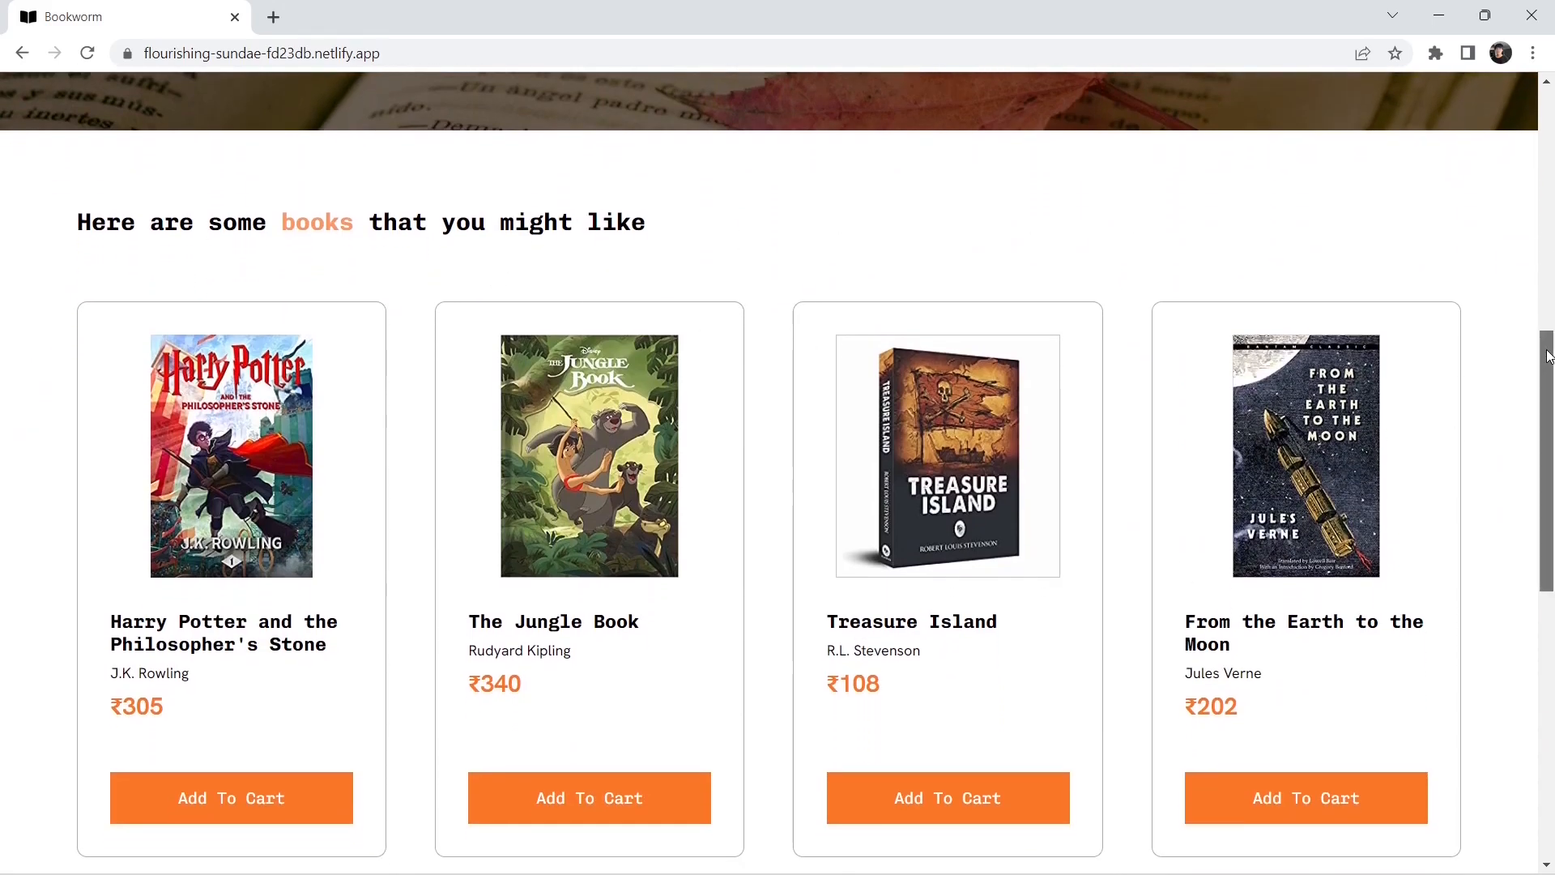
scroll(down, 3)
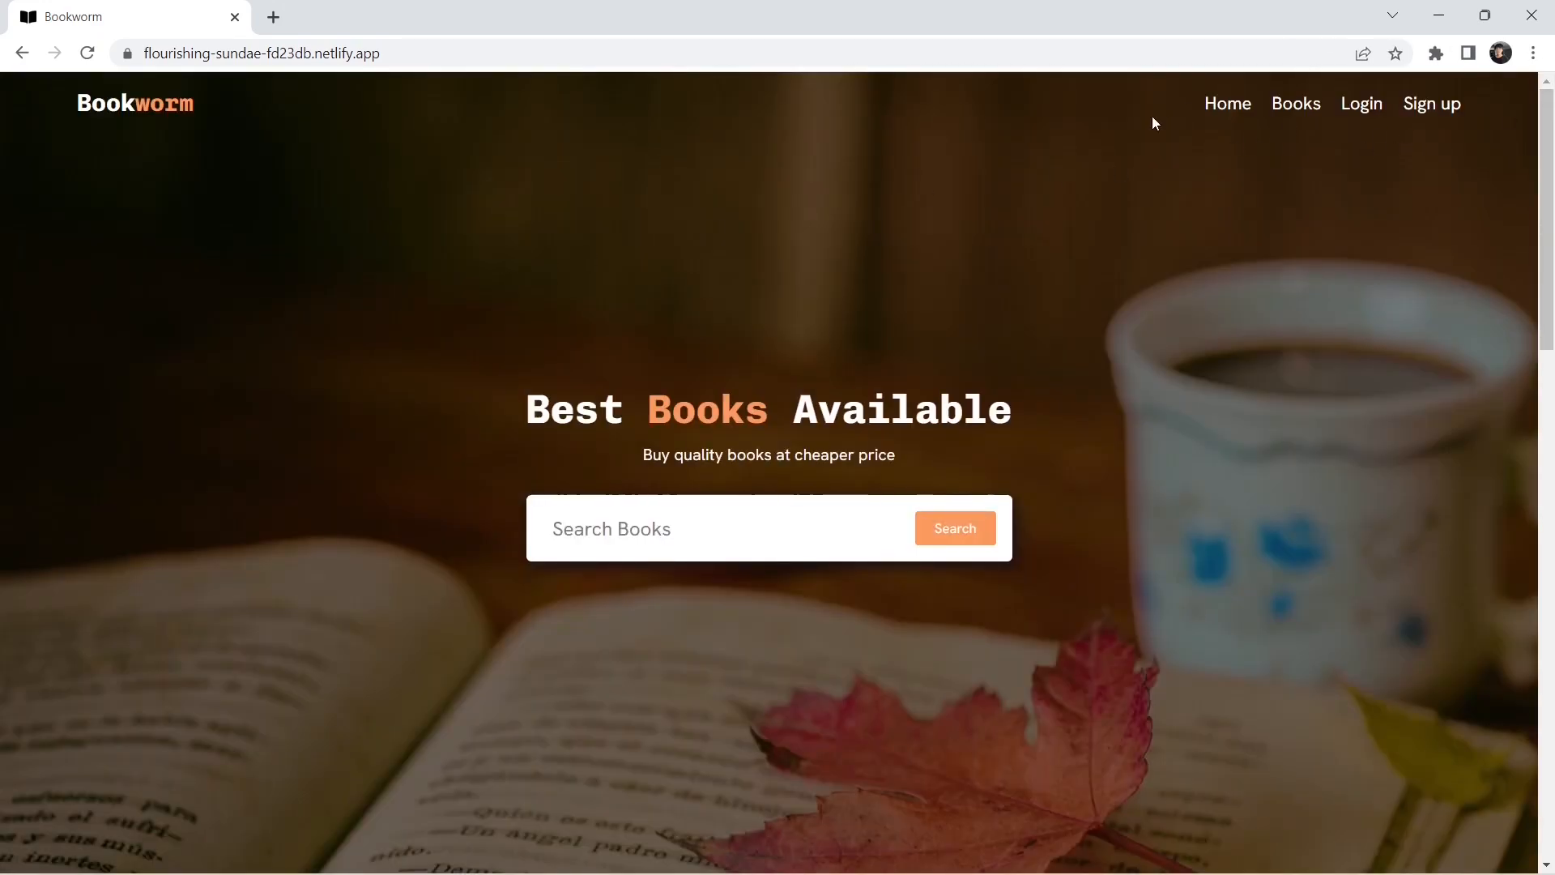
click(1295, 104)
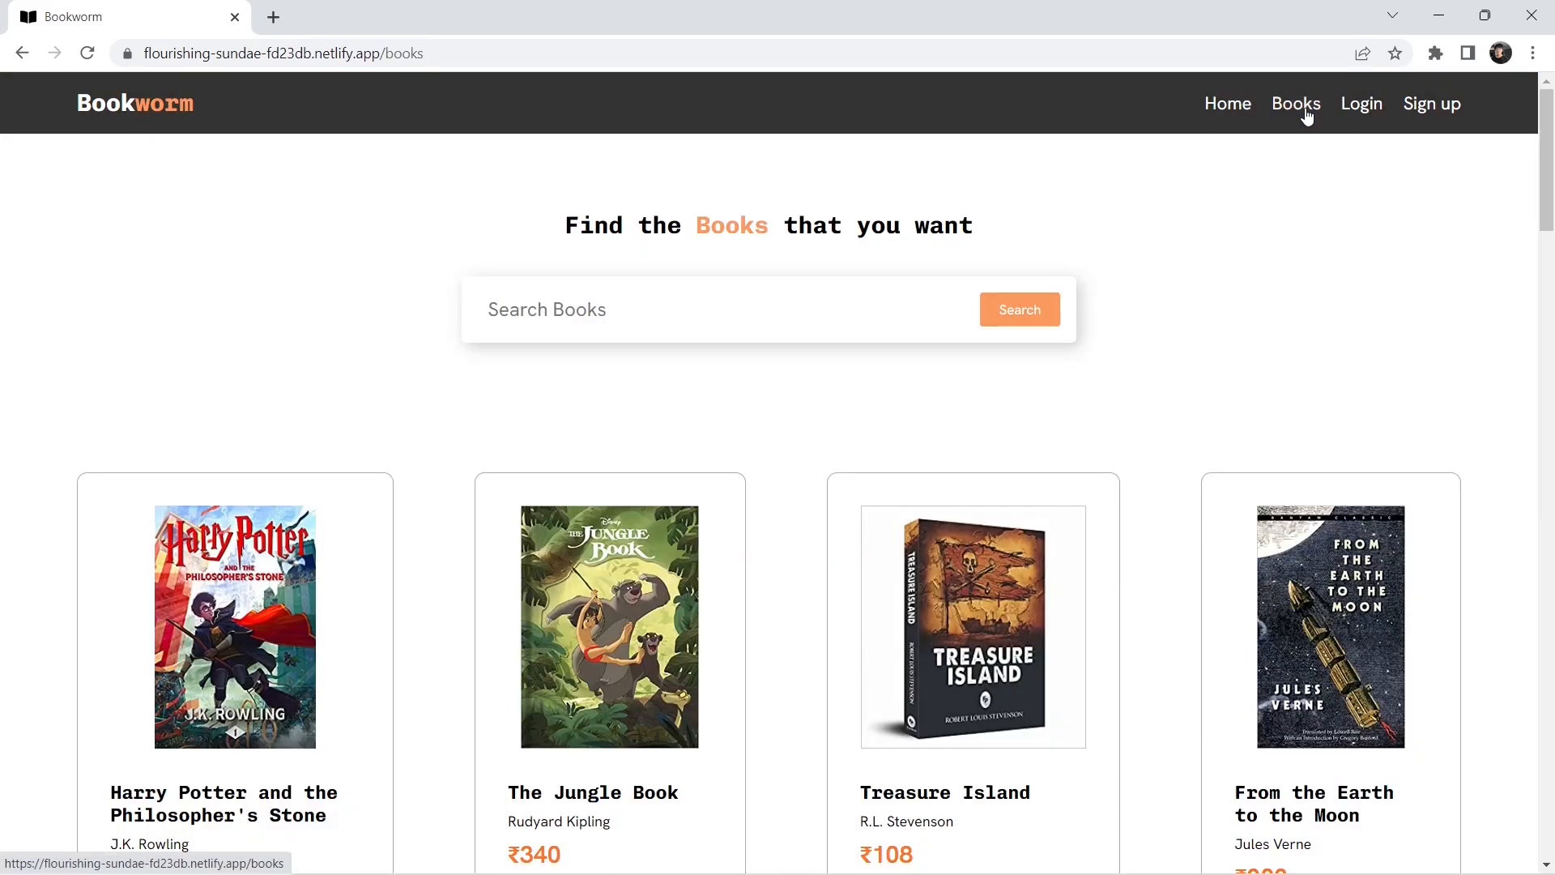
mouse_move(1029, 213)
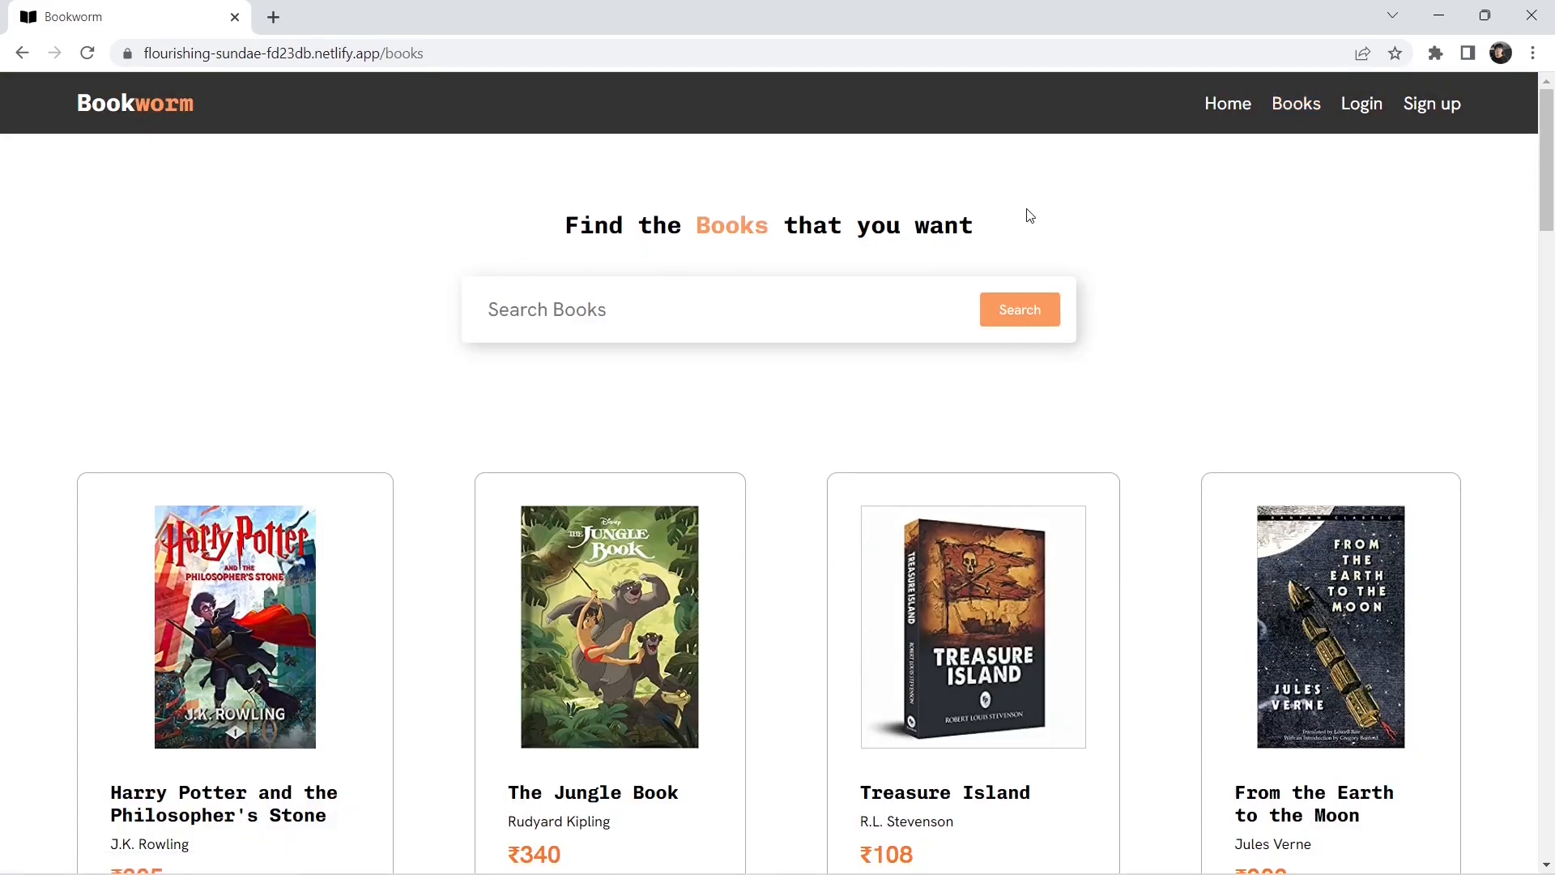
mouse_move(1218, 222)
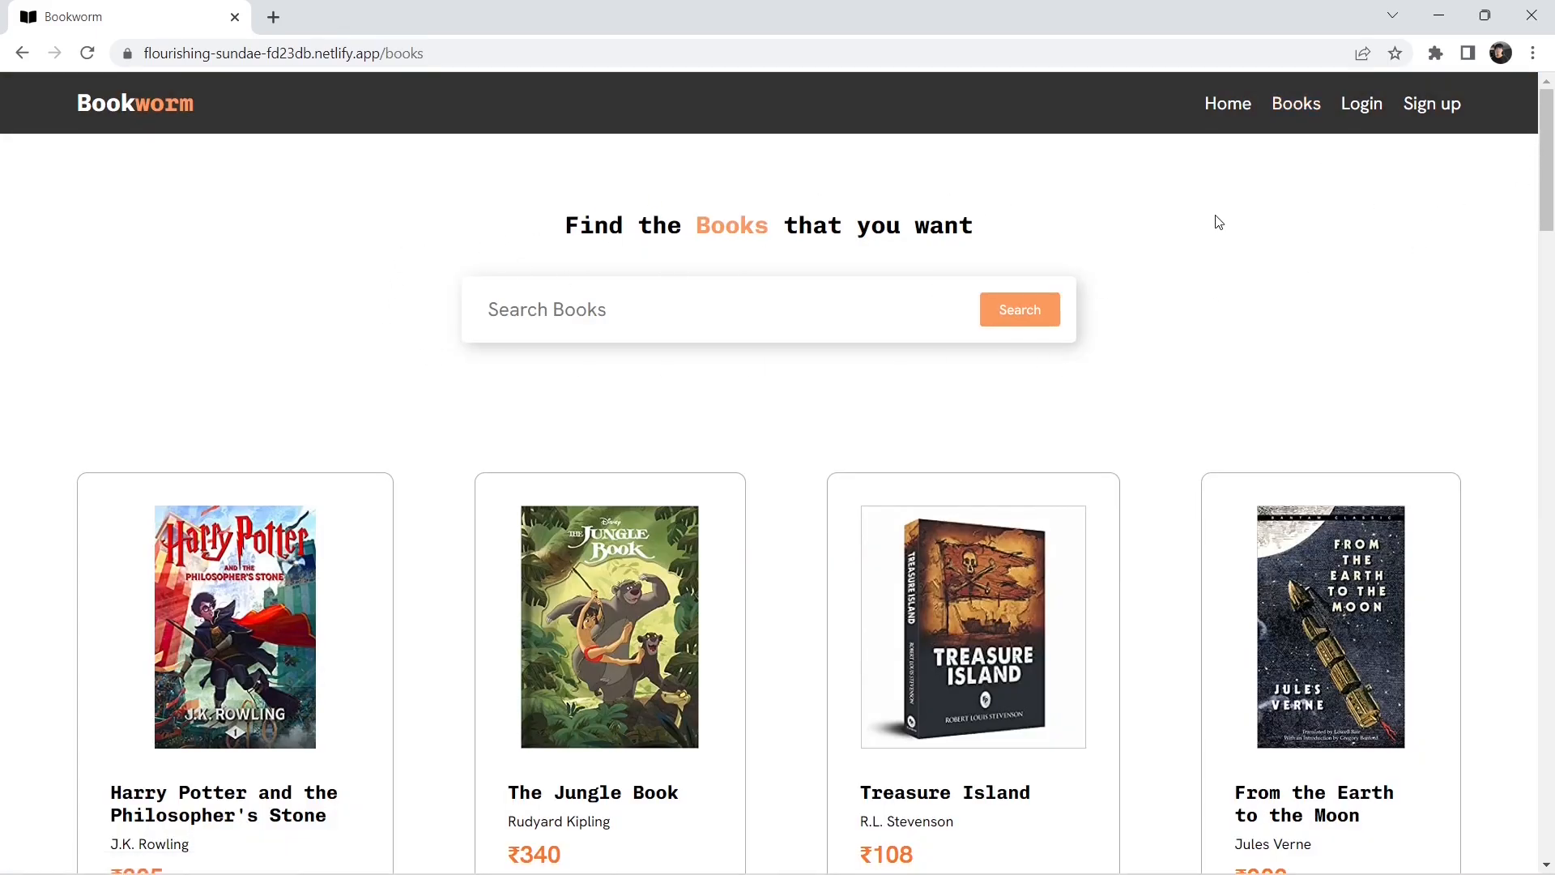
Scroll the Books catalogue down to the footer queries form, then head to Login.
scroll(down, 3)
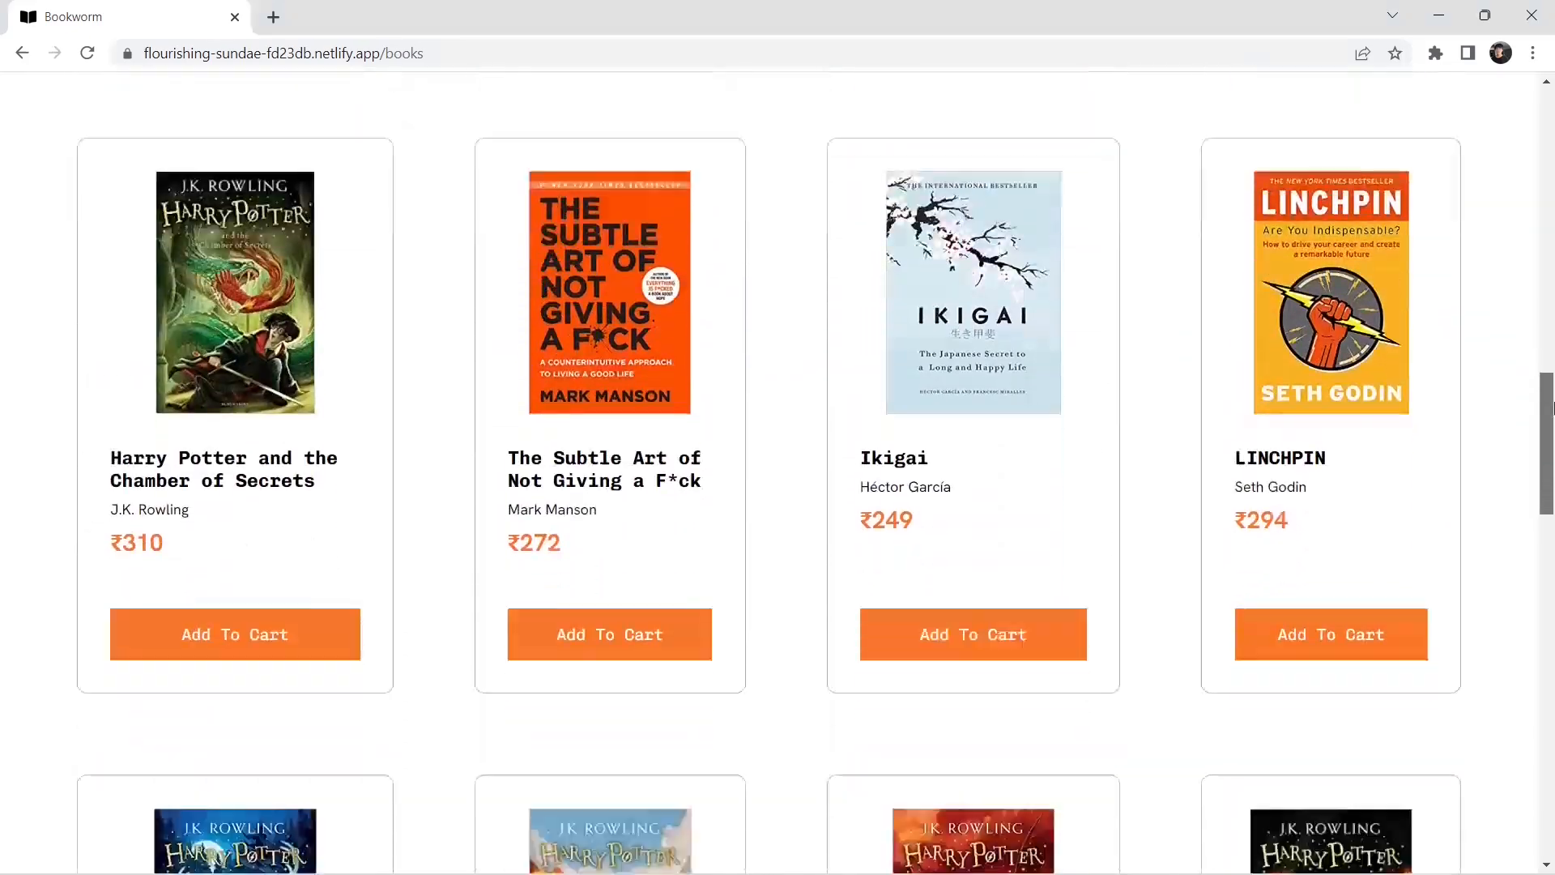
scroll(down, 3)
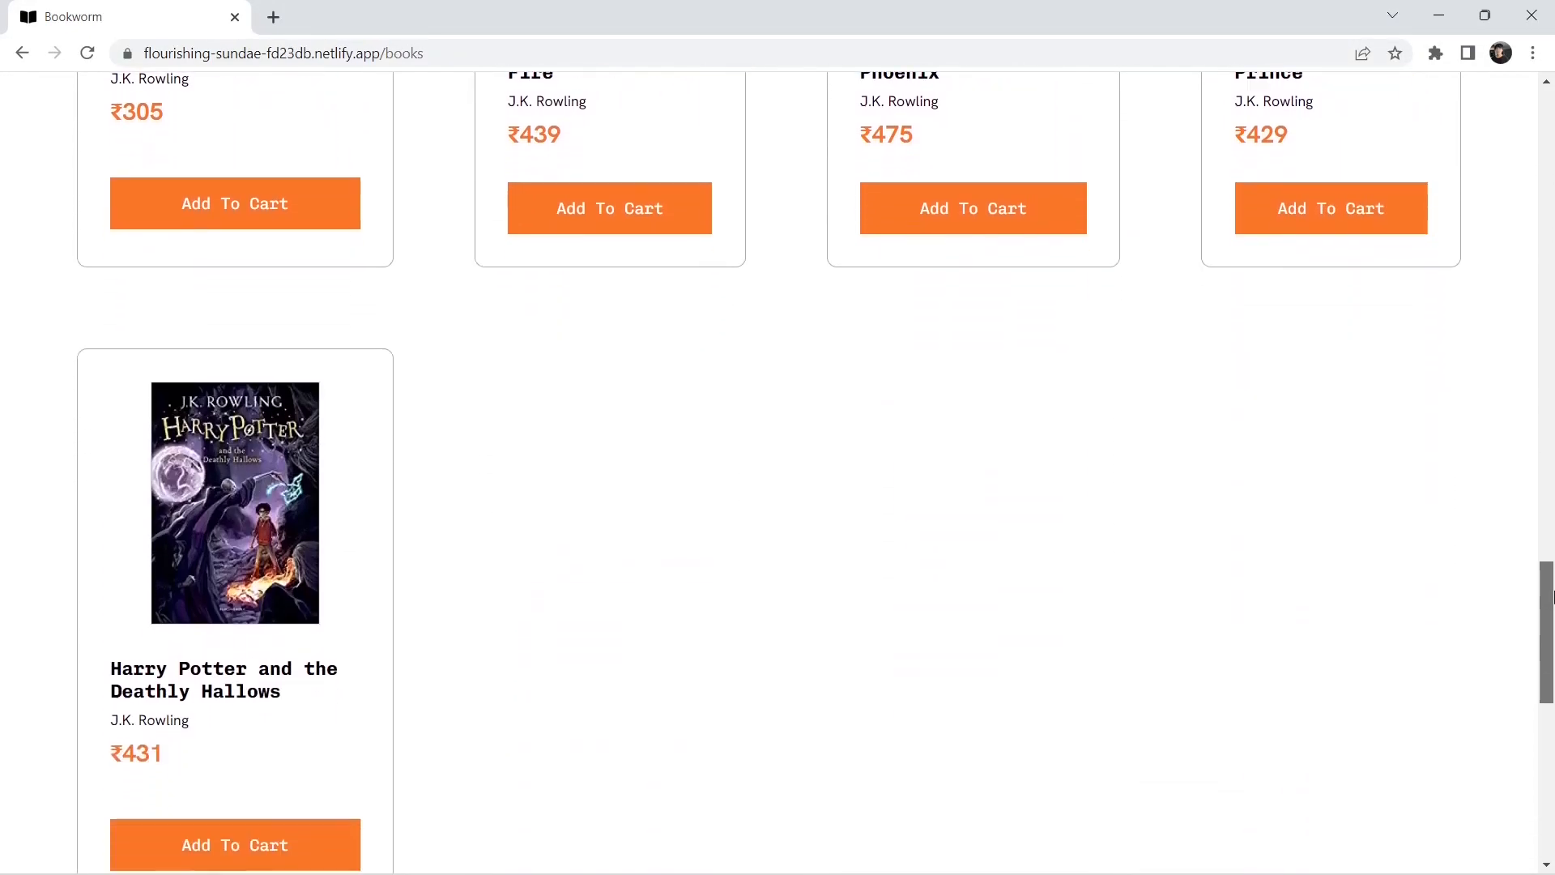
scroll(down, 3)
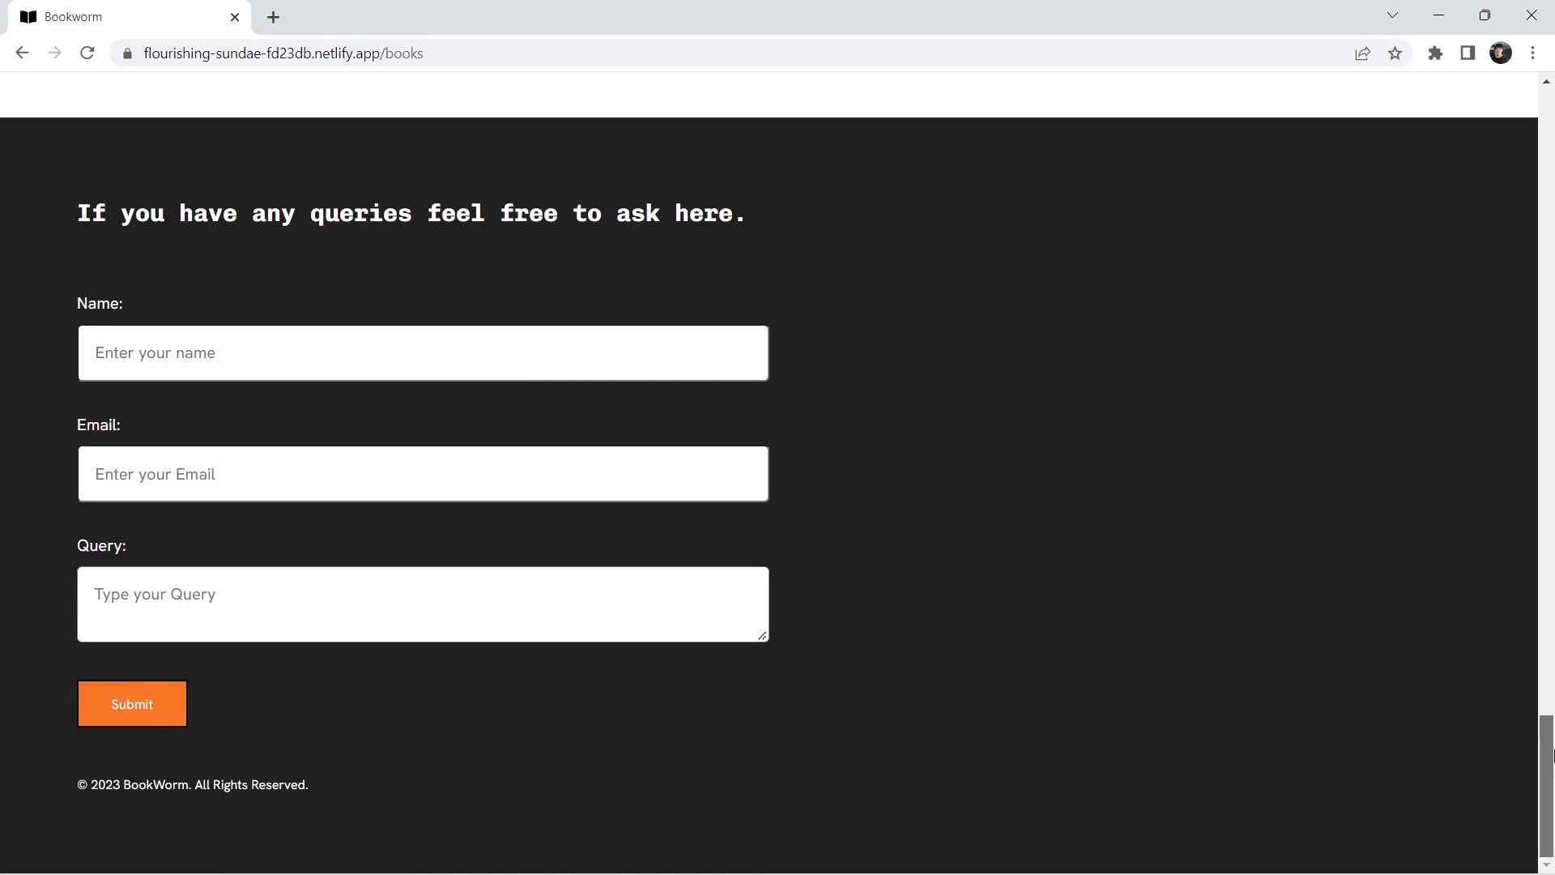
click(1359, 104)
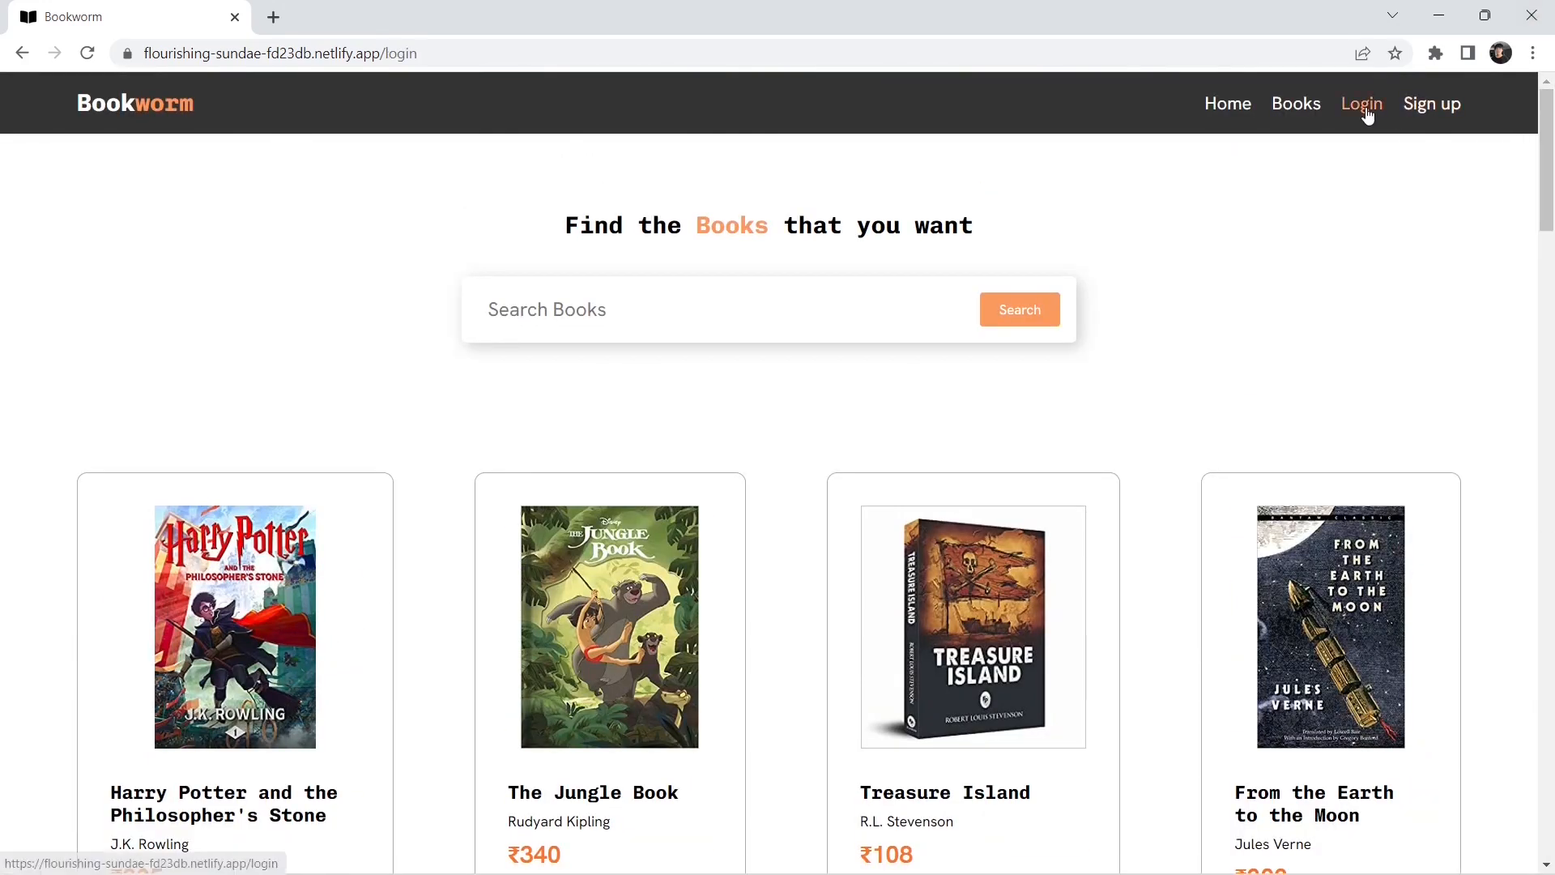
View Treasure Island's details and attempt Add To Cart, raising the 'Please Login or Sign up first' alert.
click(1430, 104)
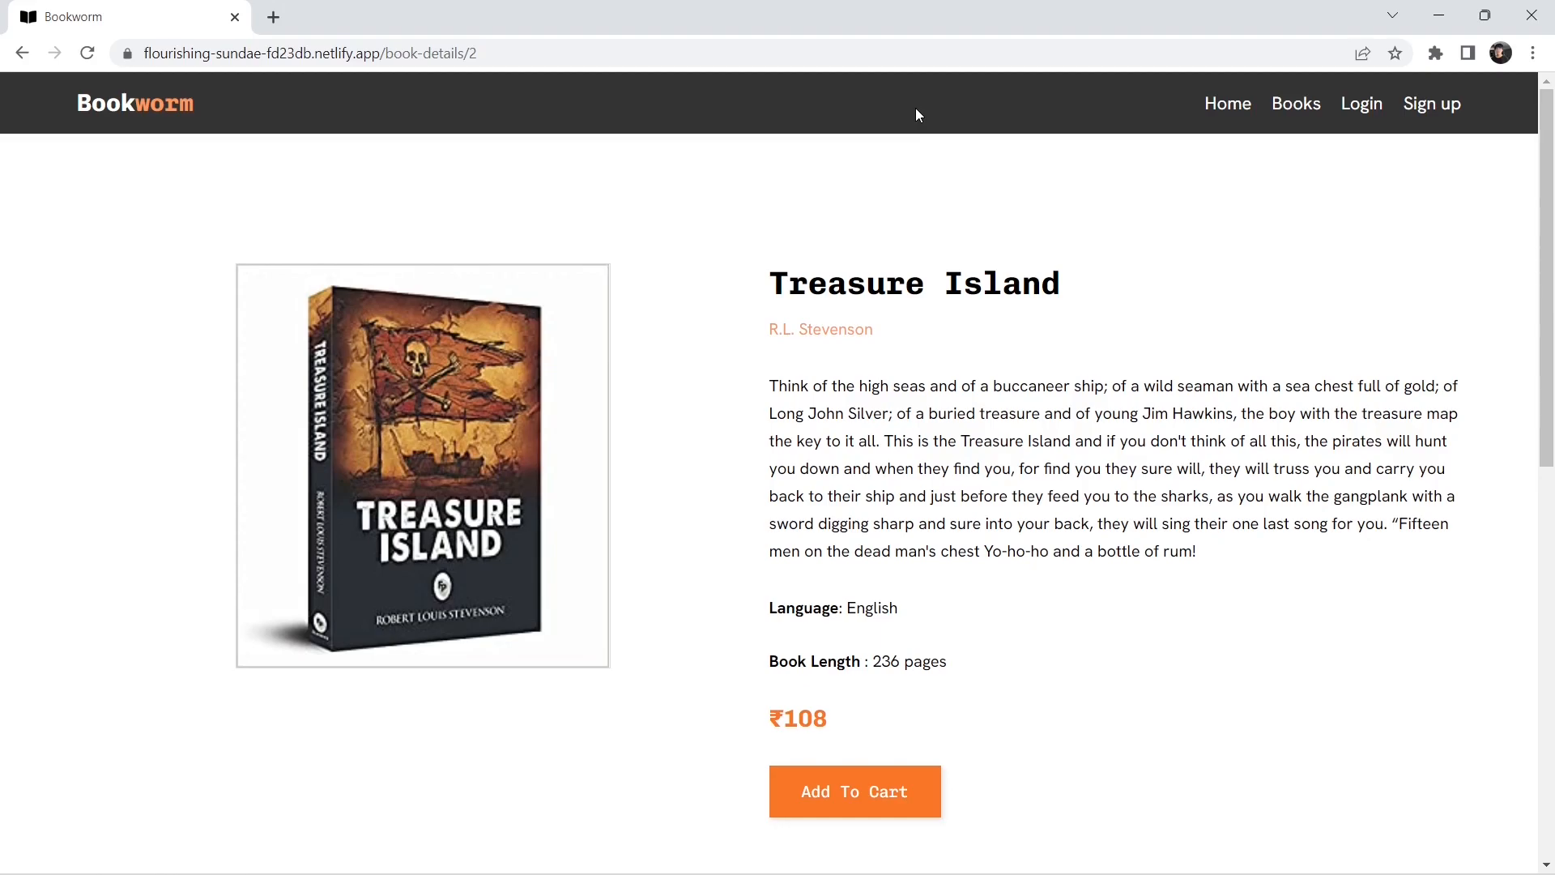
scroll(down, 3)
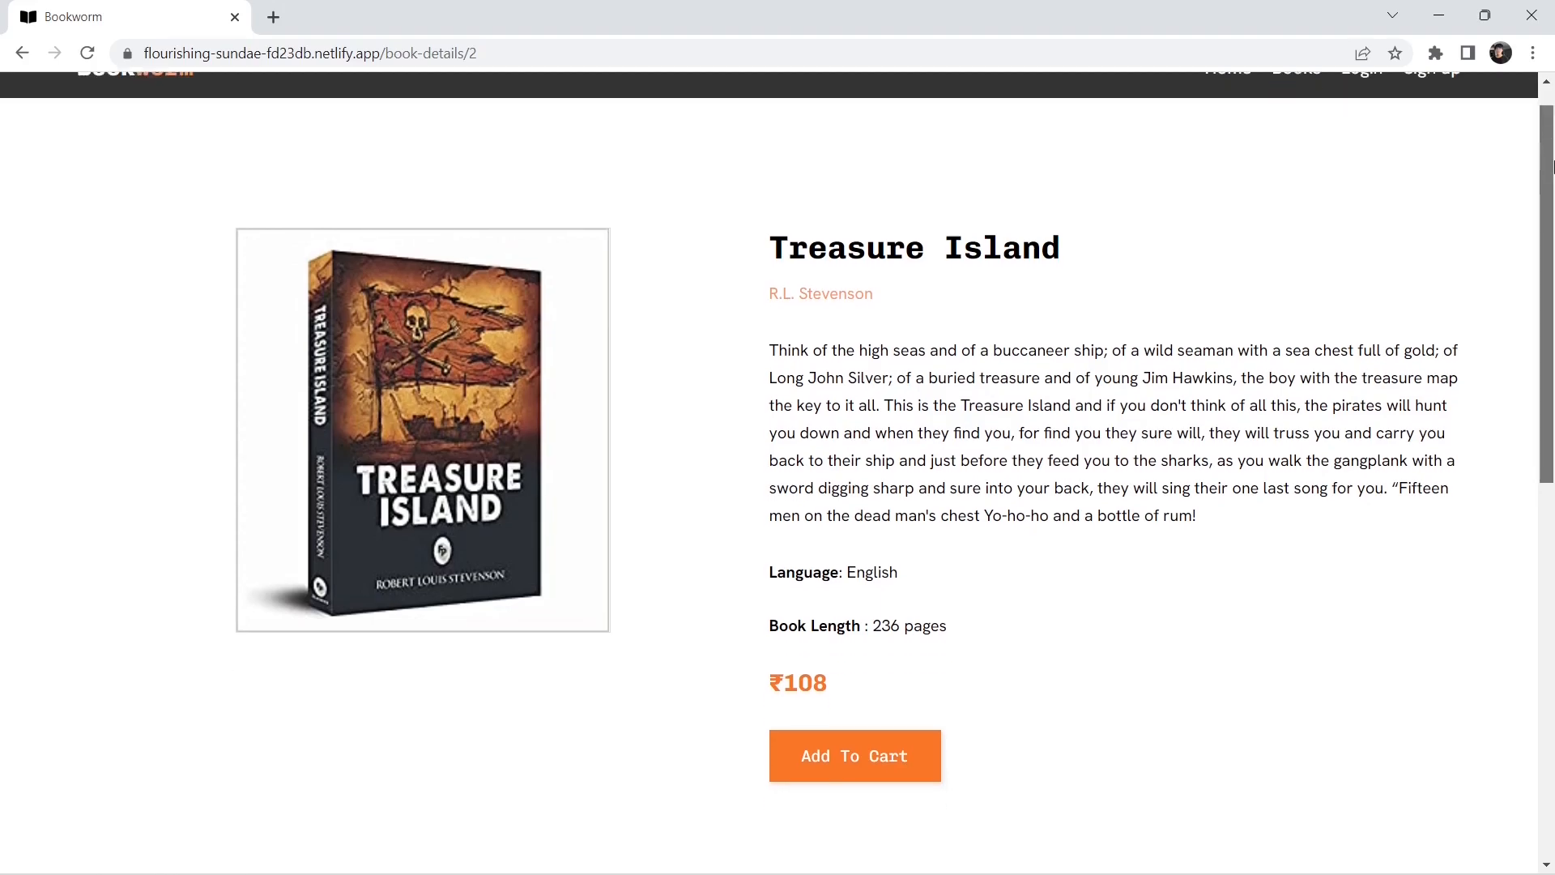
scroll(down, 3)
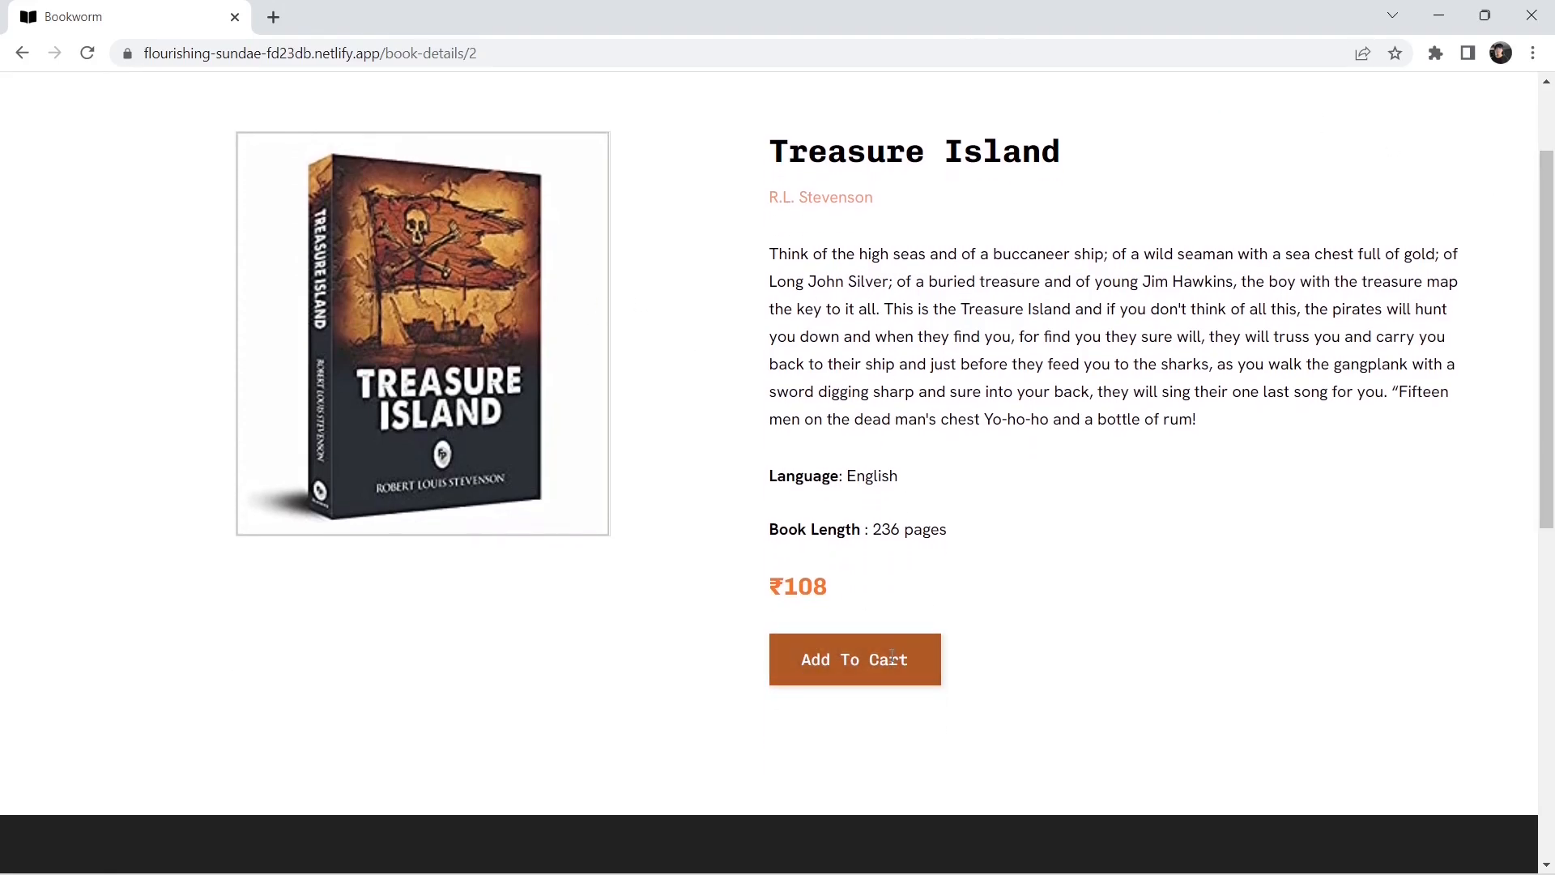
click(854, 659)
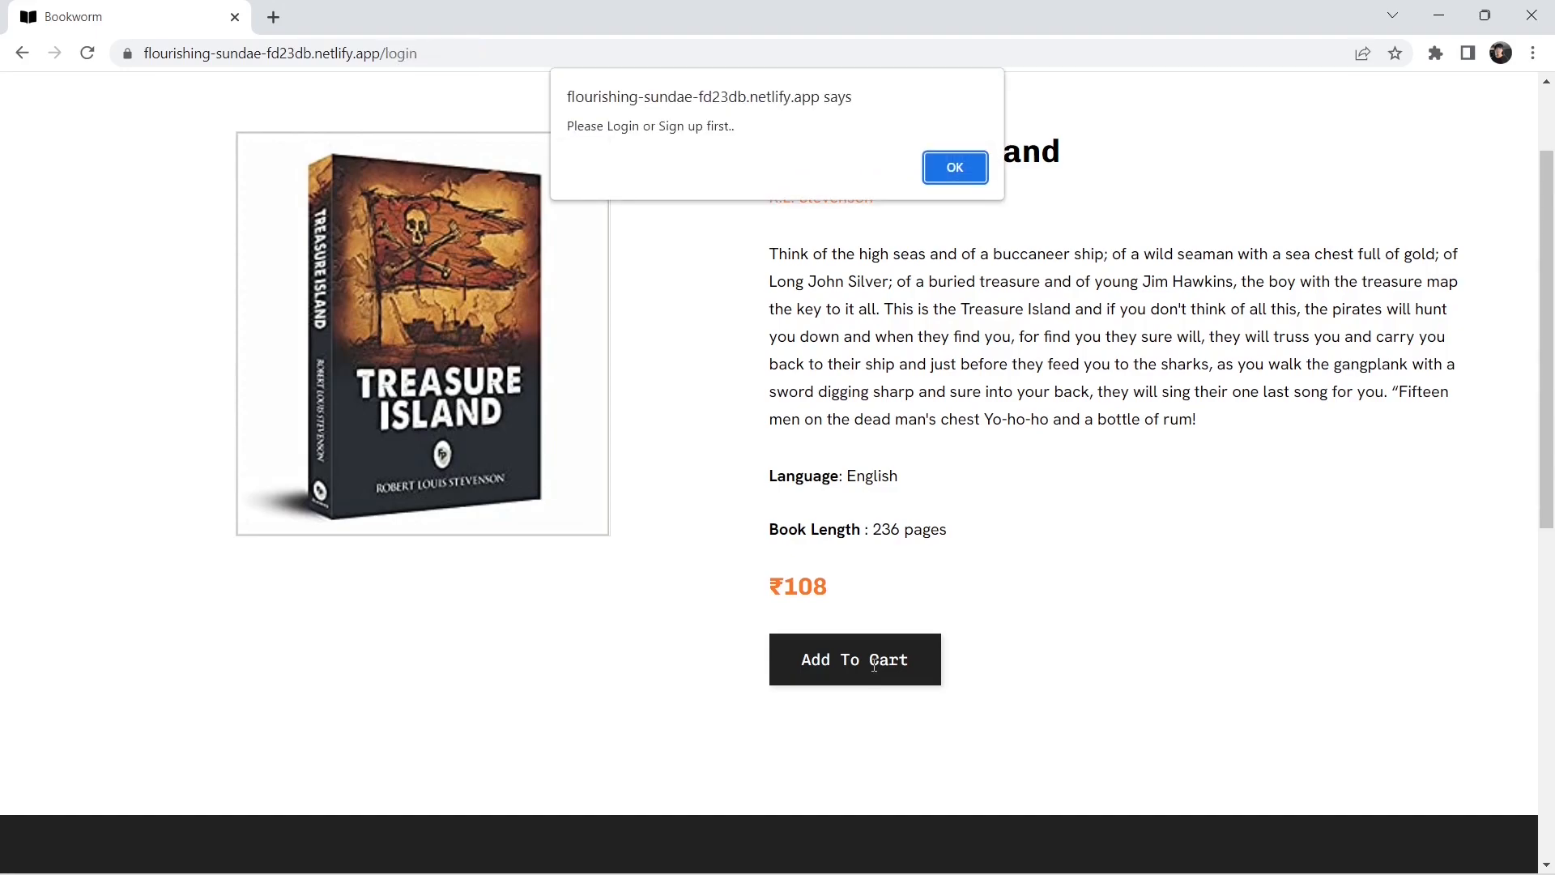
mouse_move(625, 162)
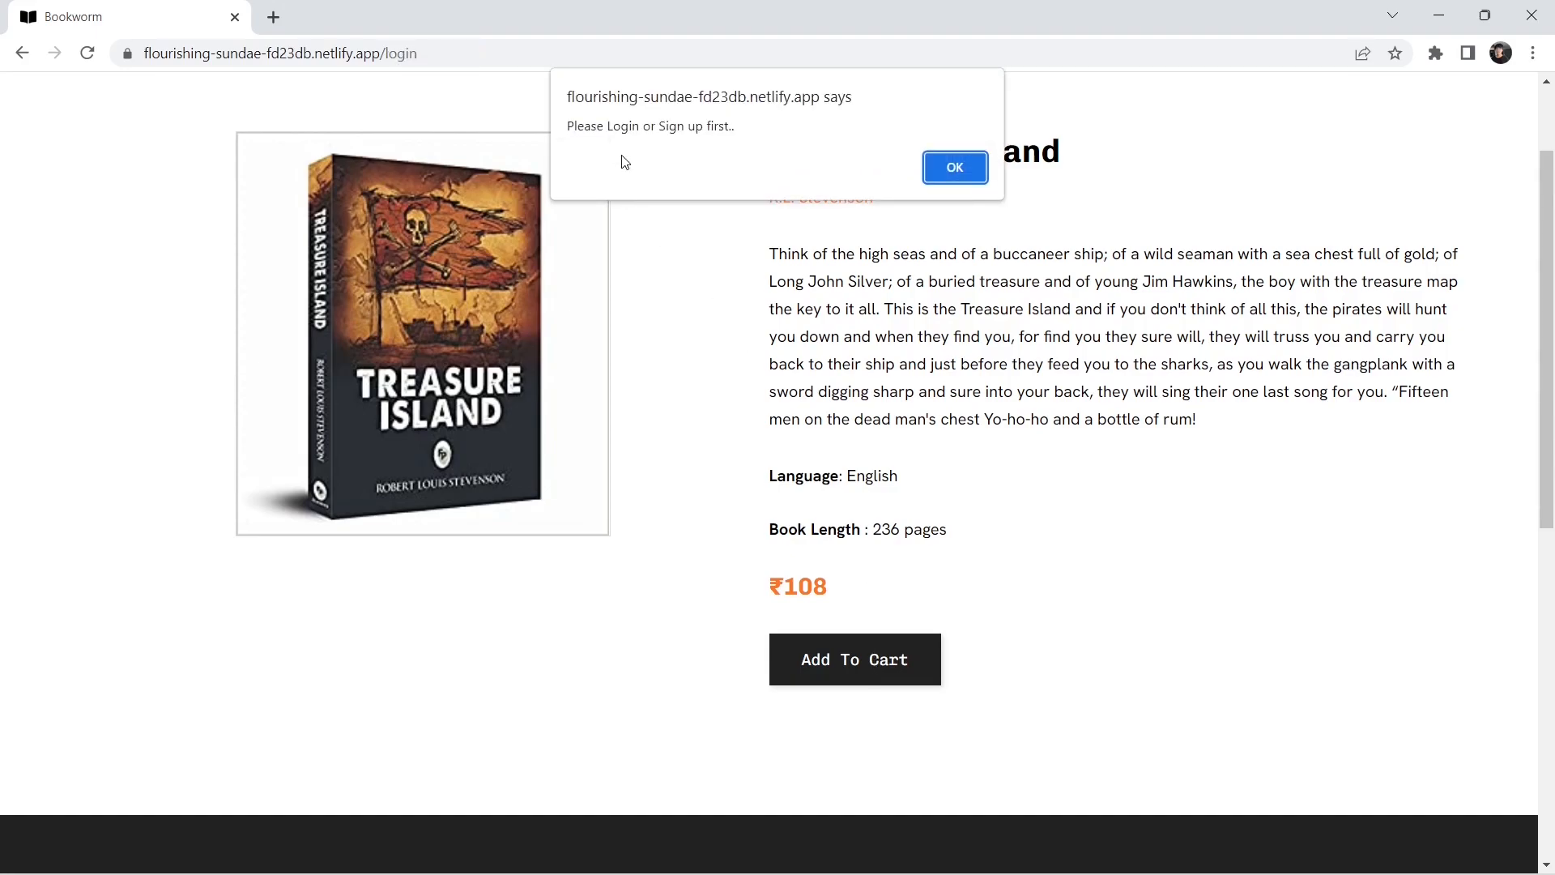
triple_click(650, 127)
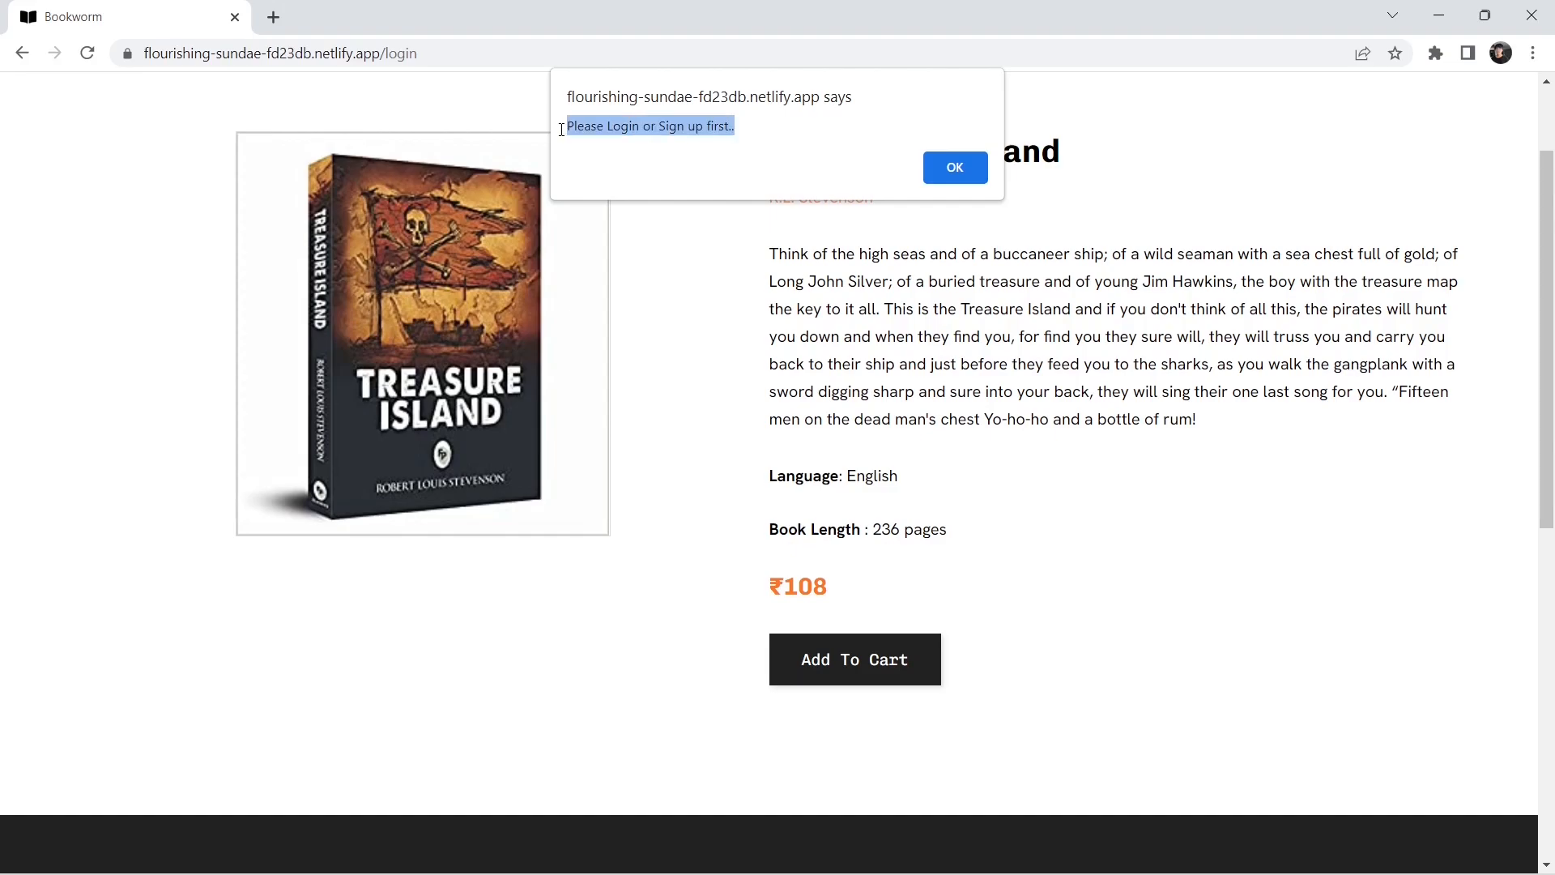
mouse_move(637, 160)
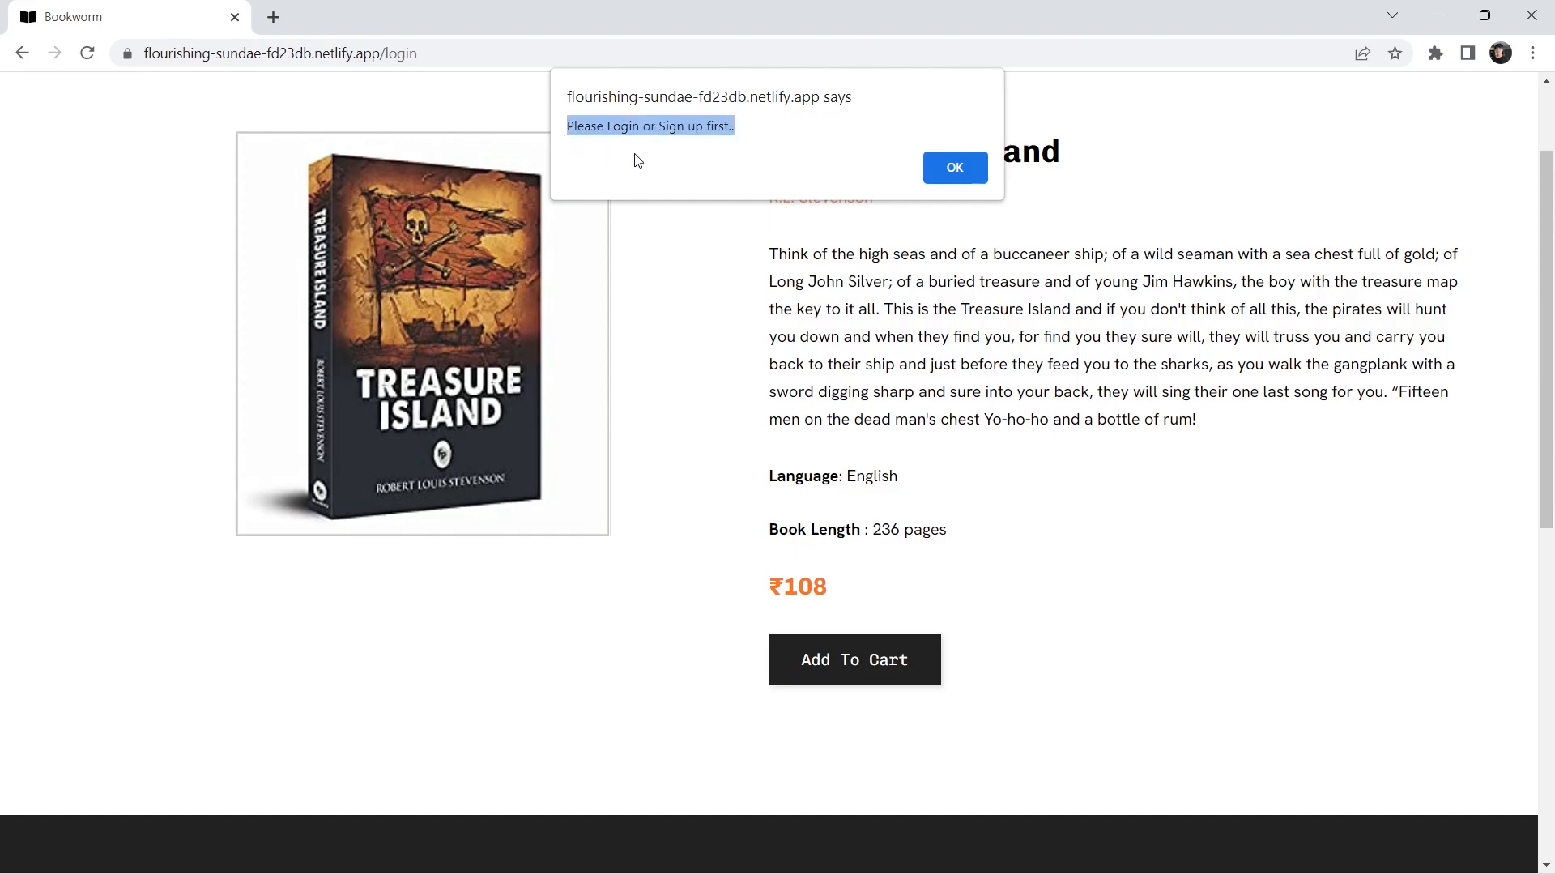
Dismiss the alert, sign in, choose Never on Chrome's Save password prompt, and return to Books.
click(953, 167)
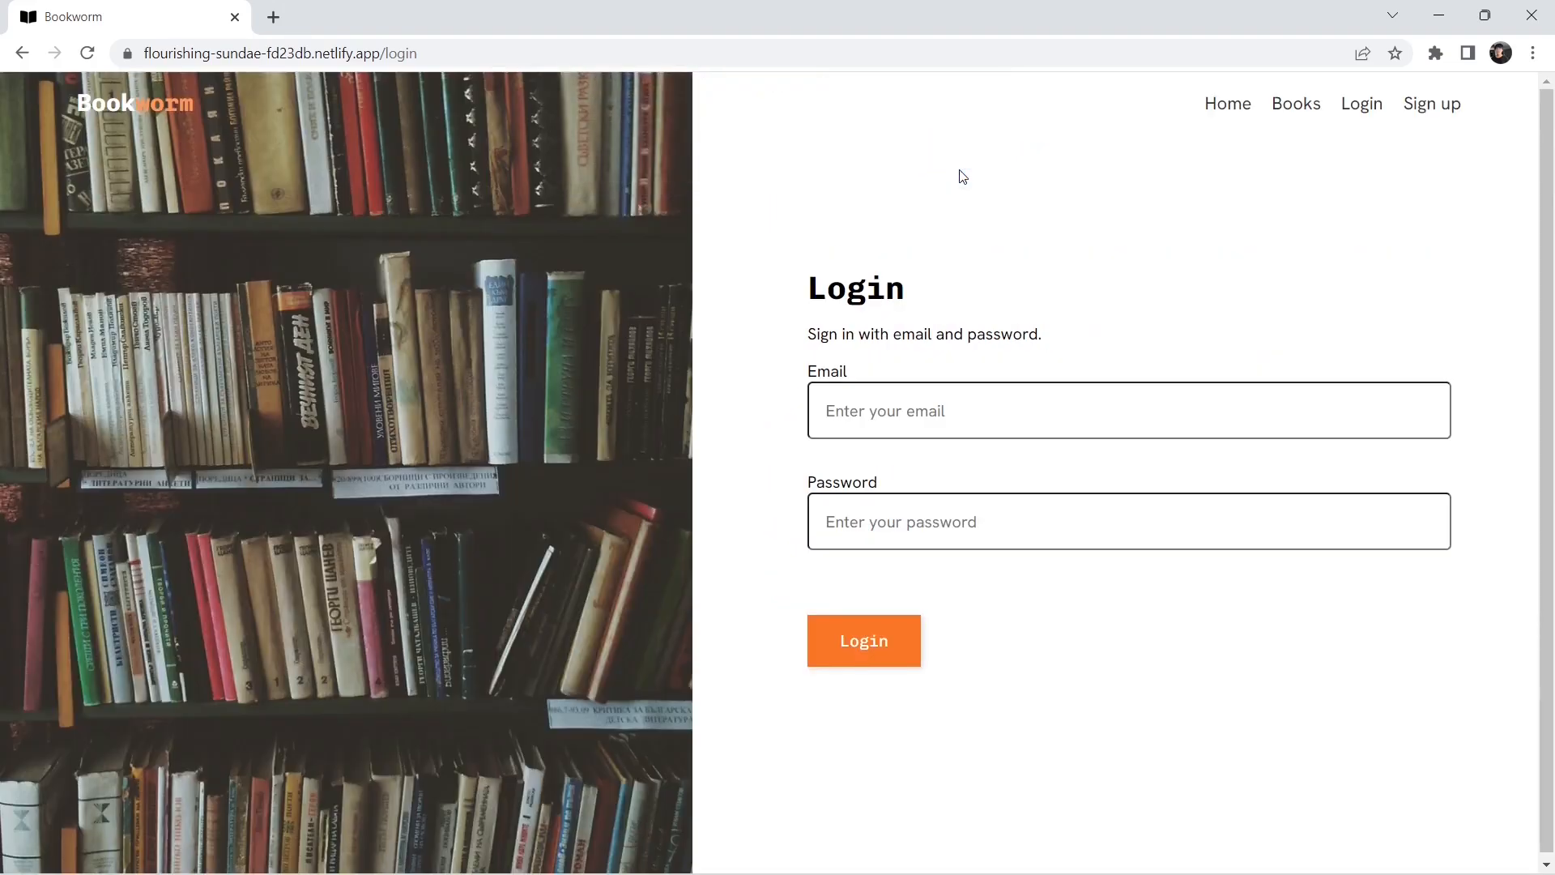
mouse_move(975, 314)
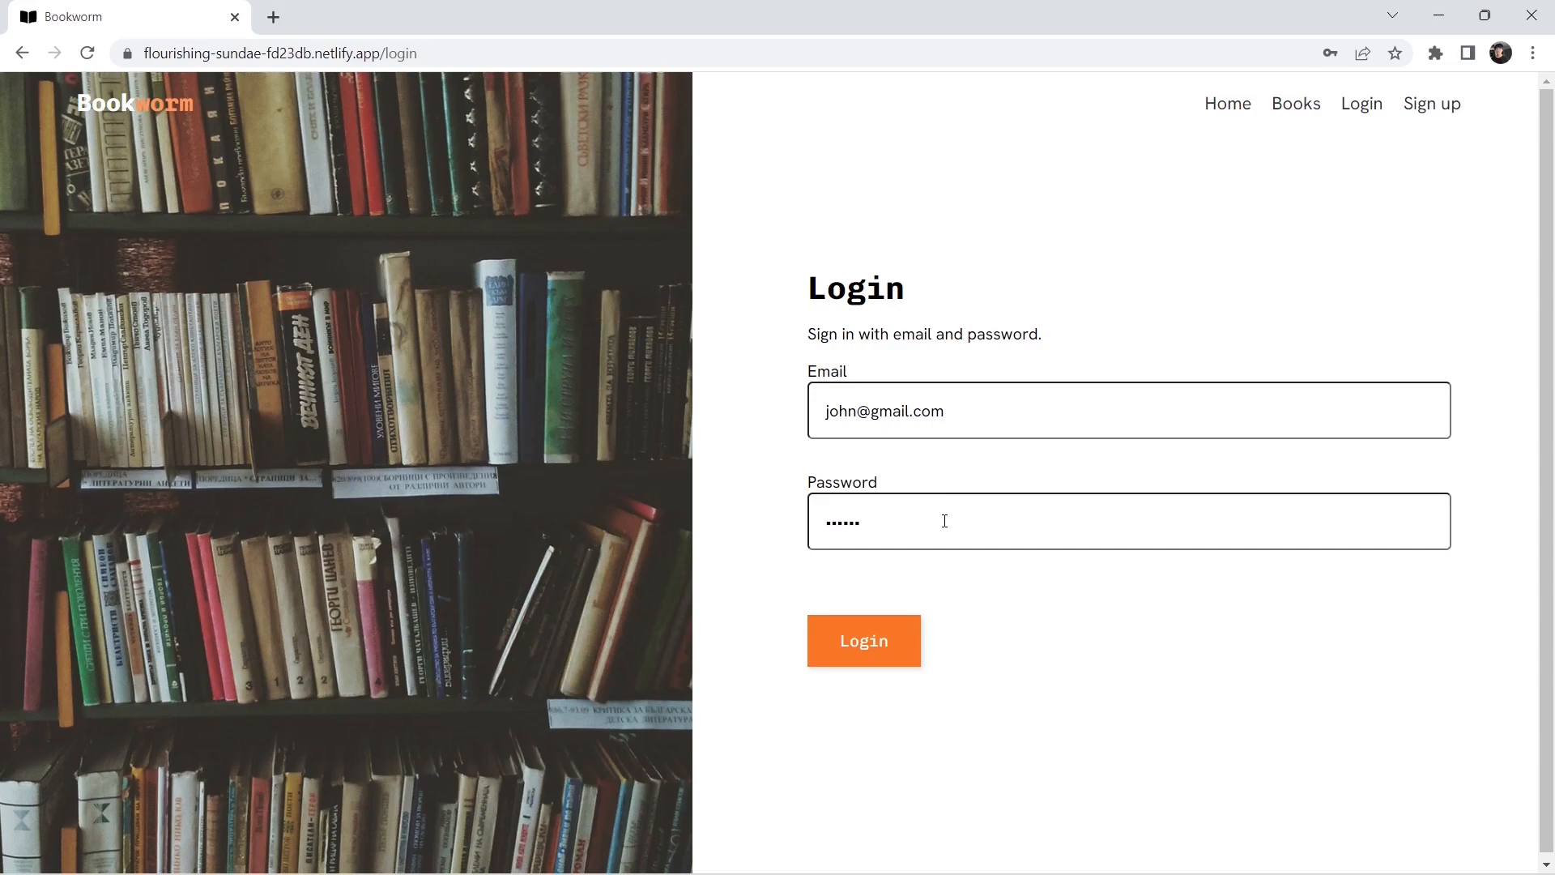
click(861, 640)
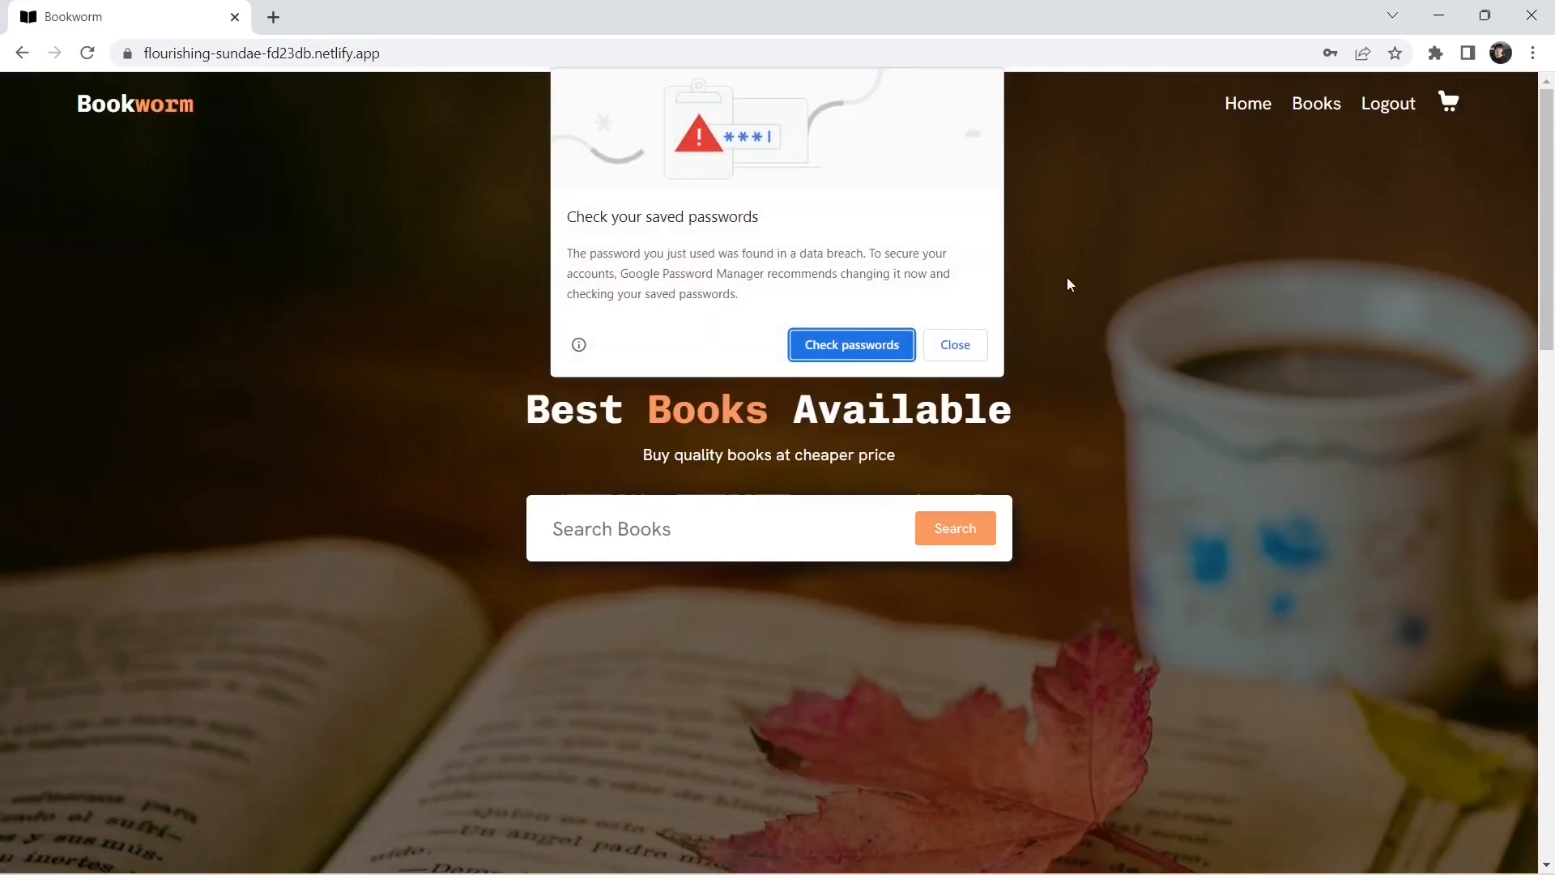
click(952, 345)
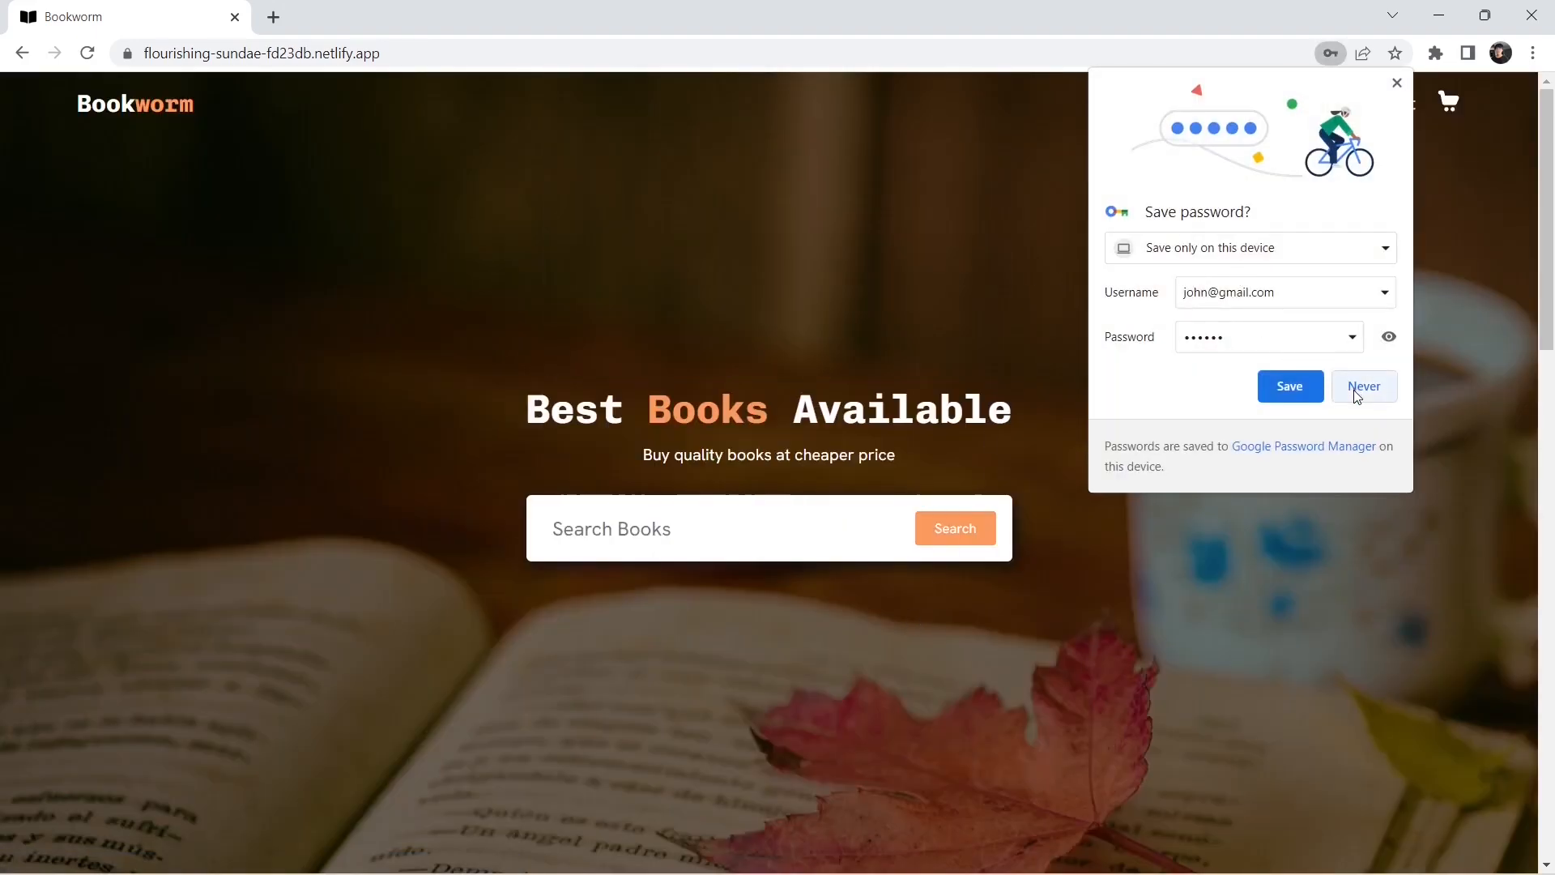
click(1362, 386)
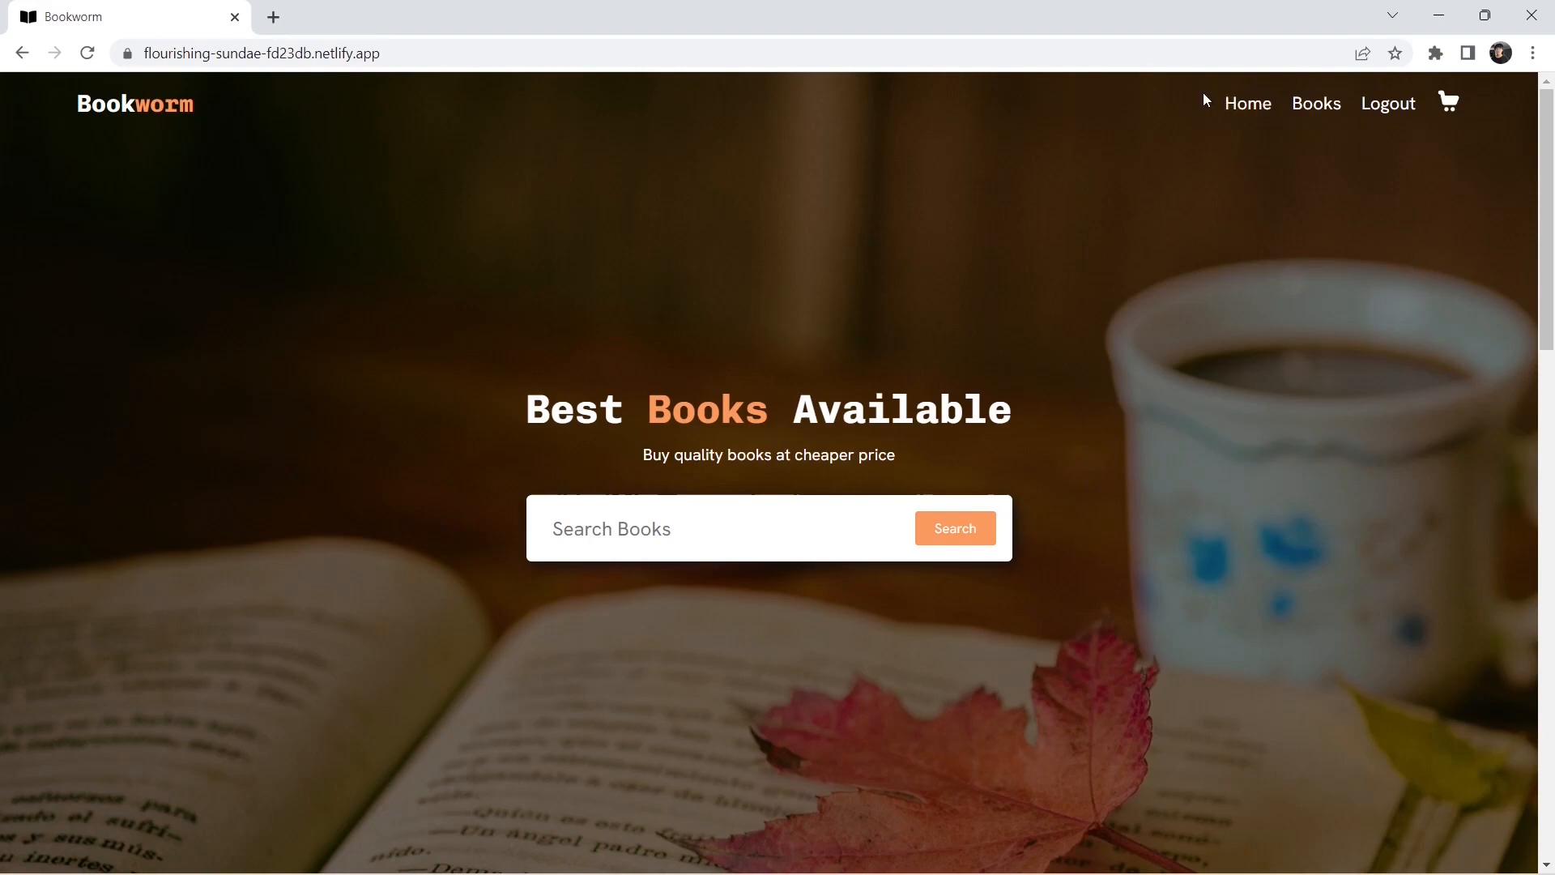
mouse_move(1412, 126)
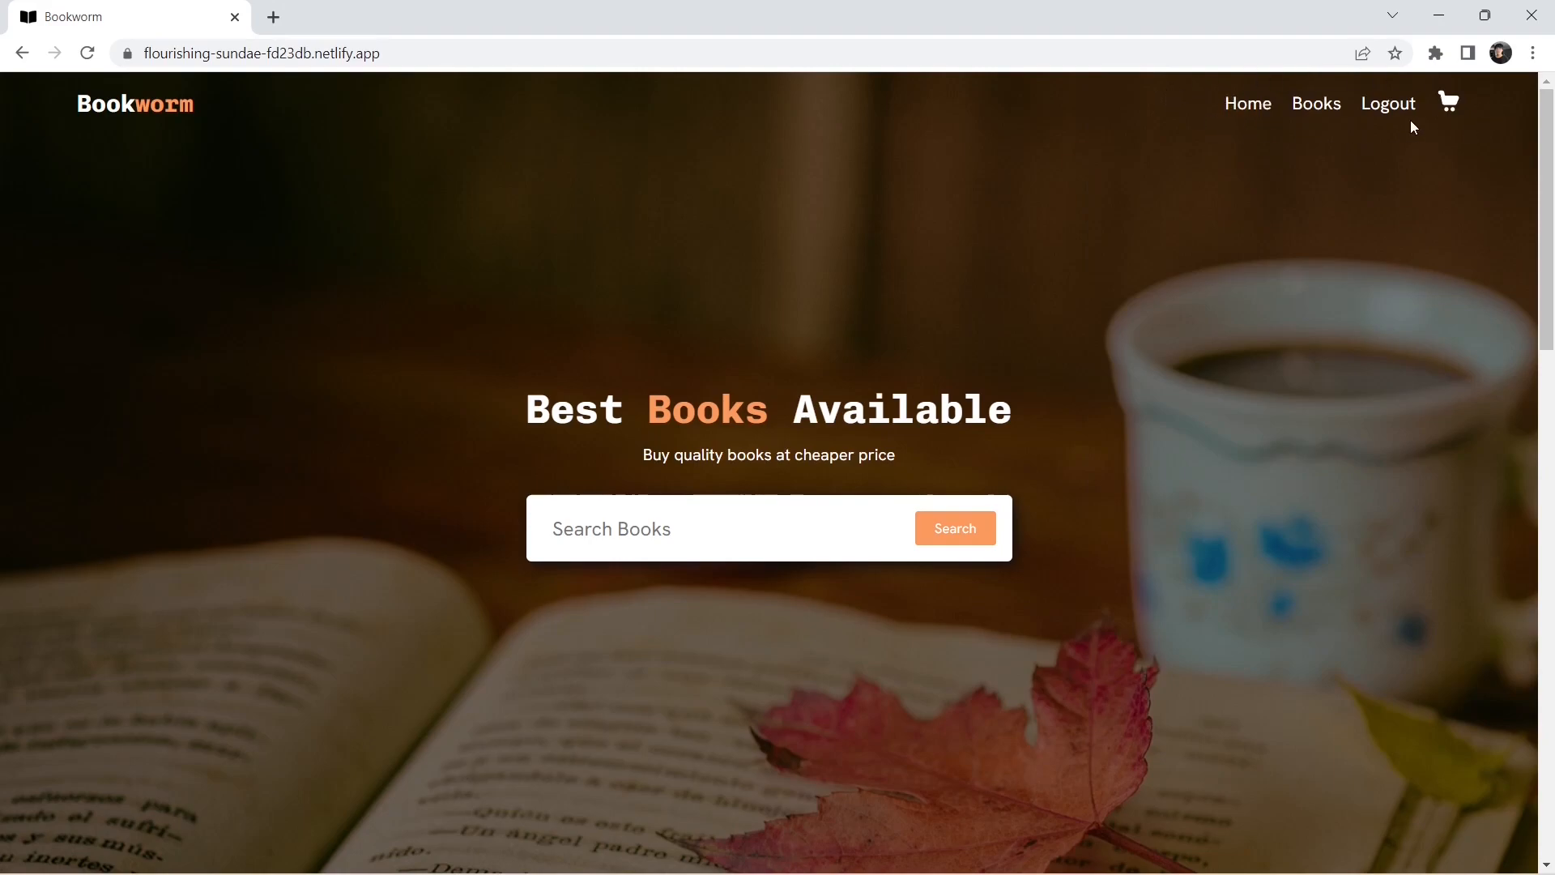
mouse_move(1448, 143)
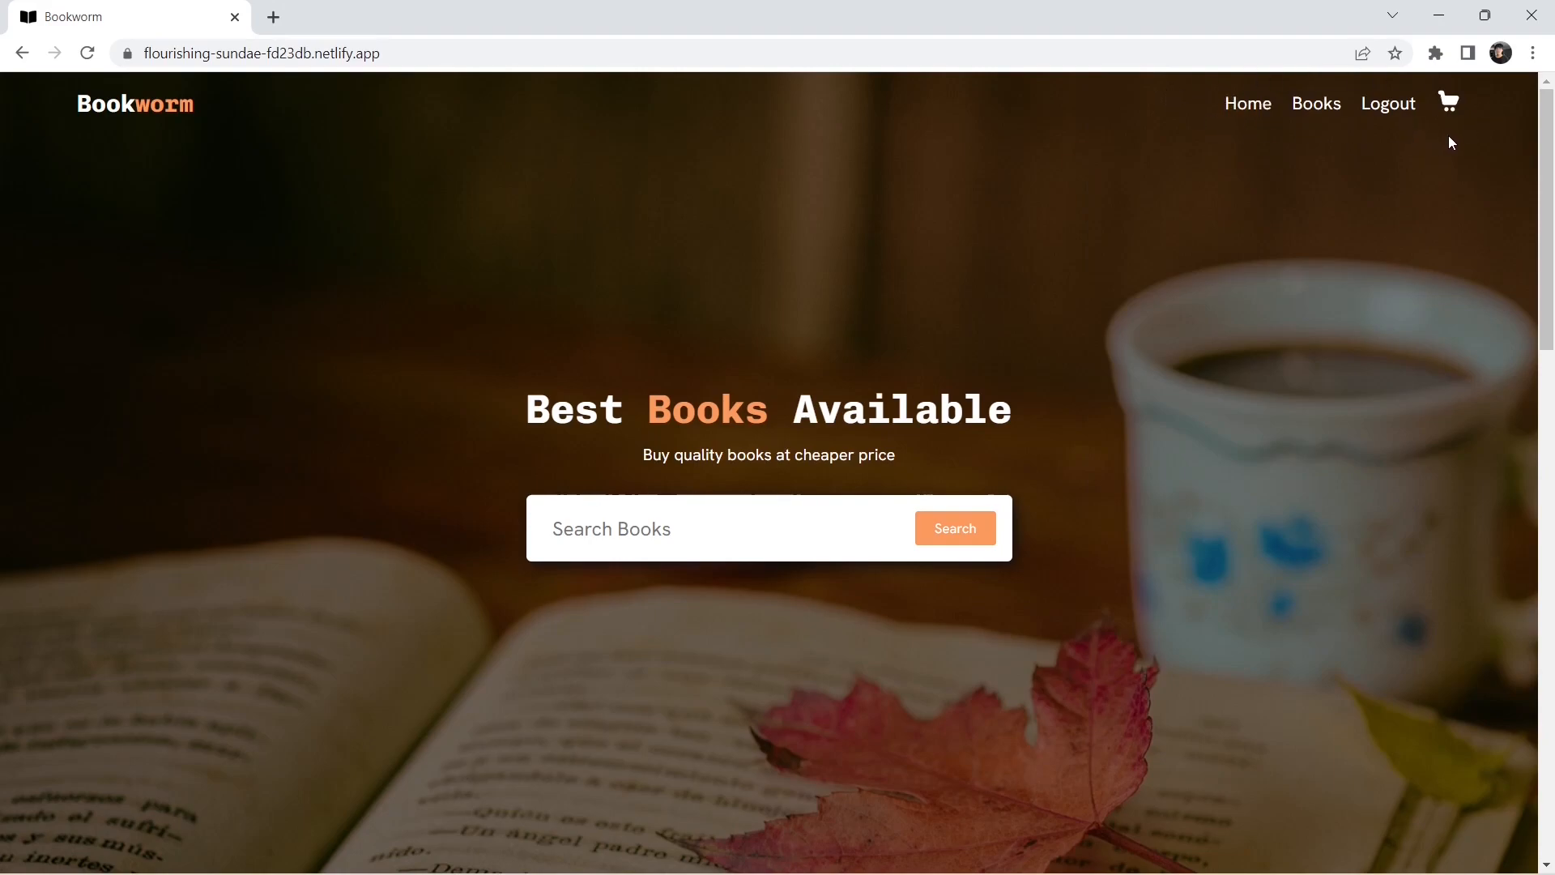
mouse_move(1389, 104)
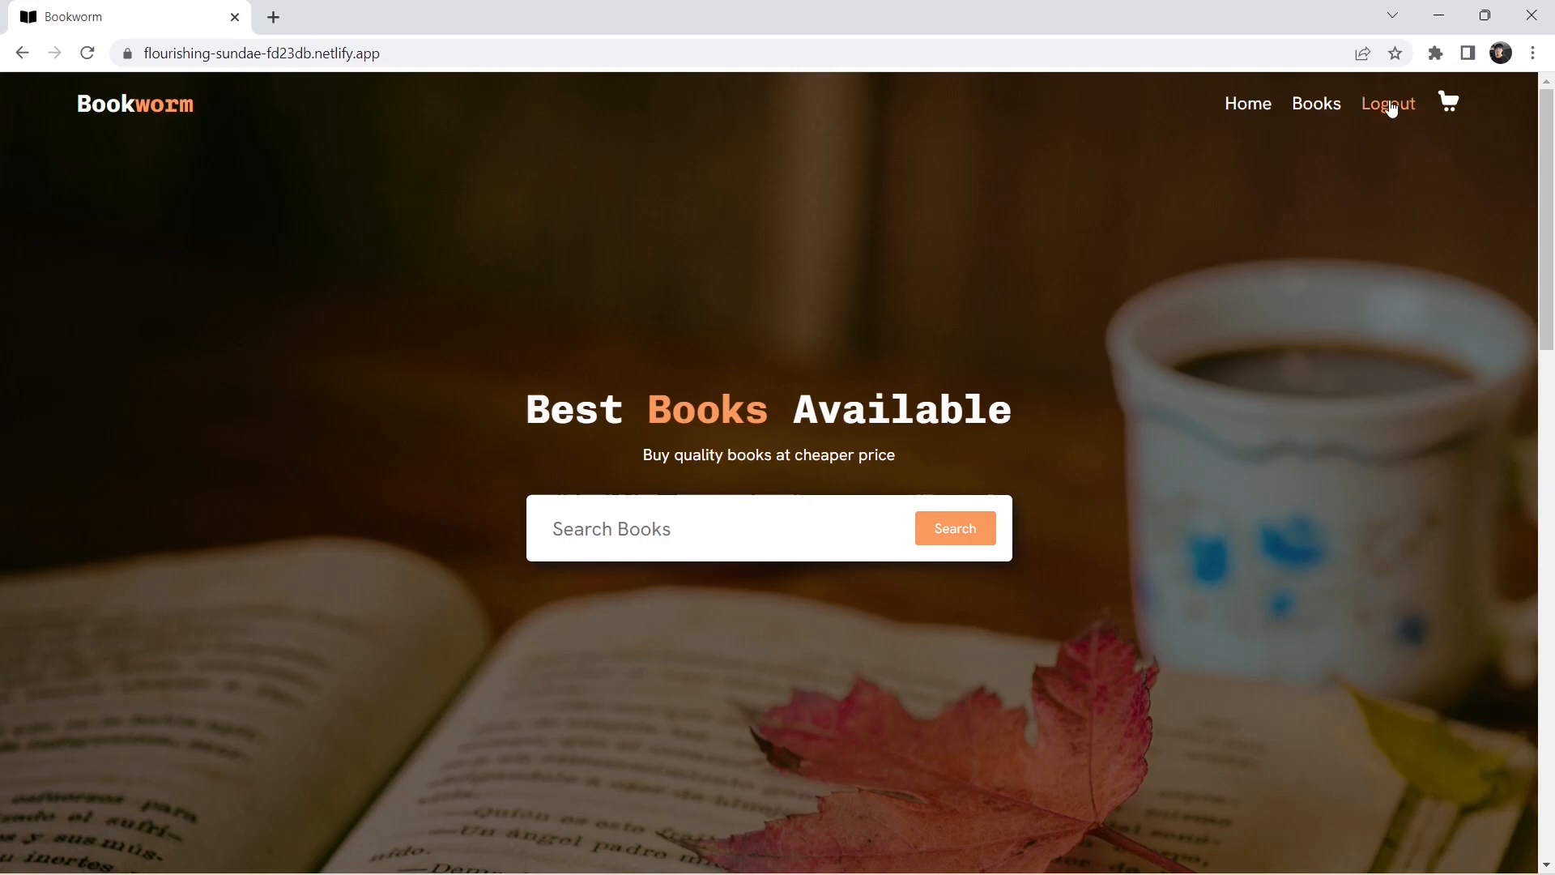
click(1315, 103)
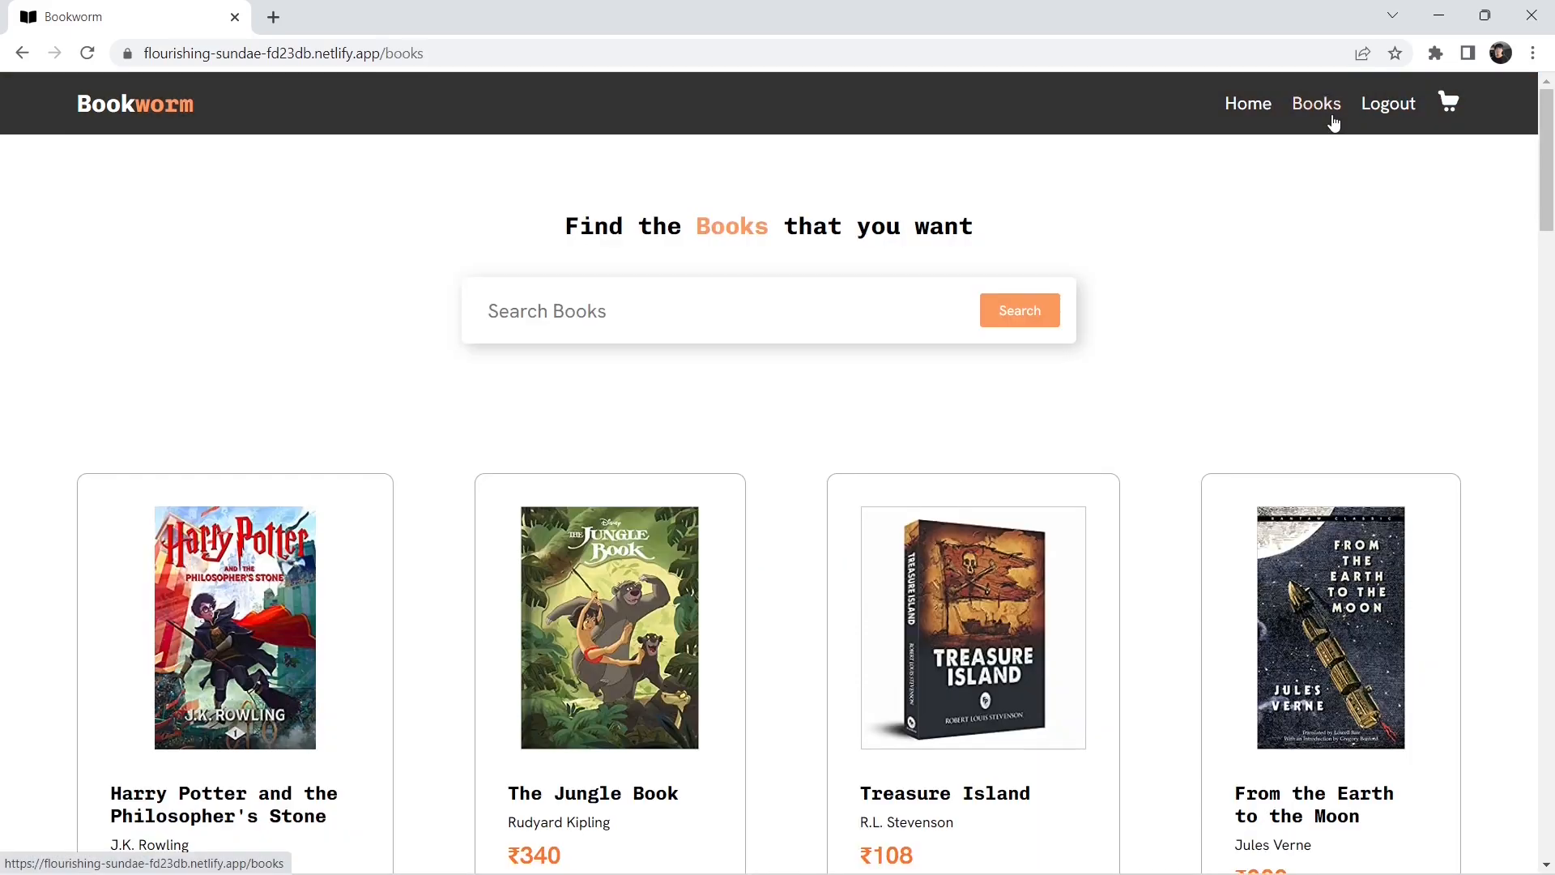
Add The Jungle Book to the cart, then remove it so only The Alchemist (₹286) remains.
scroll(down, 3)
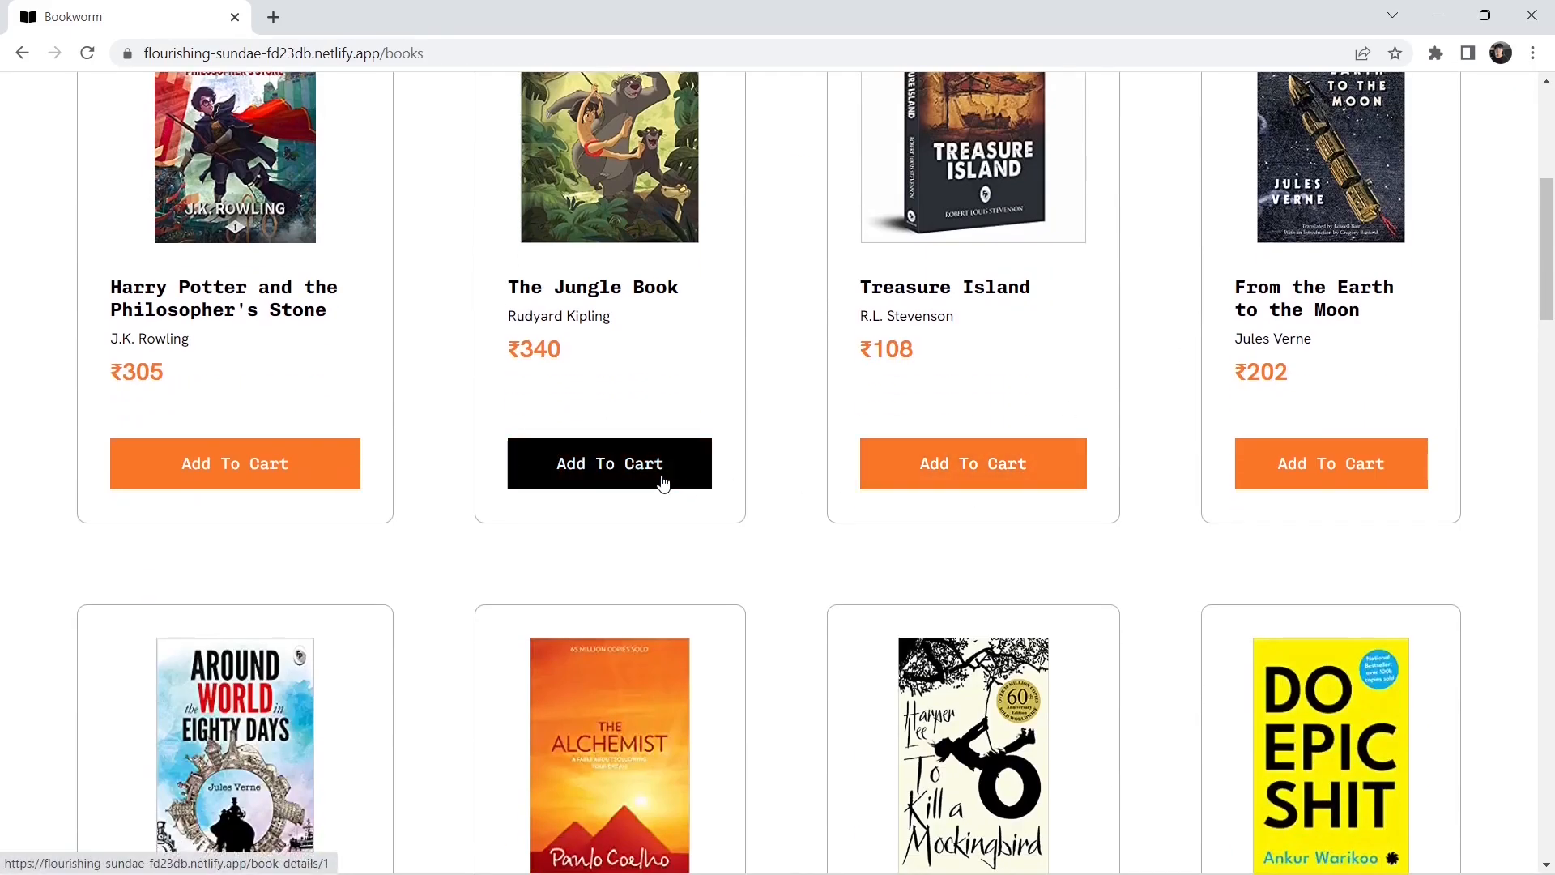
click(609, 463)
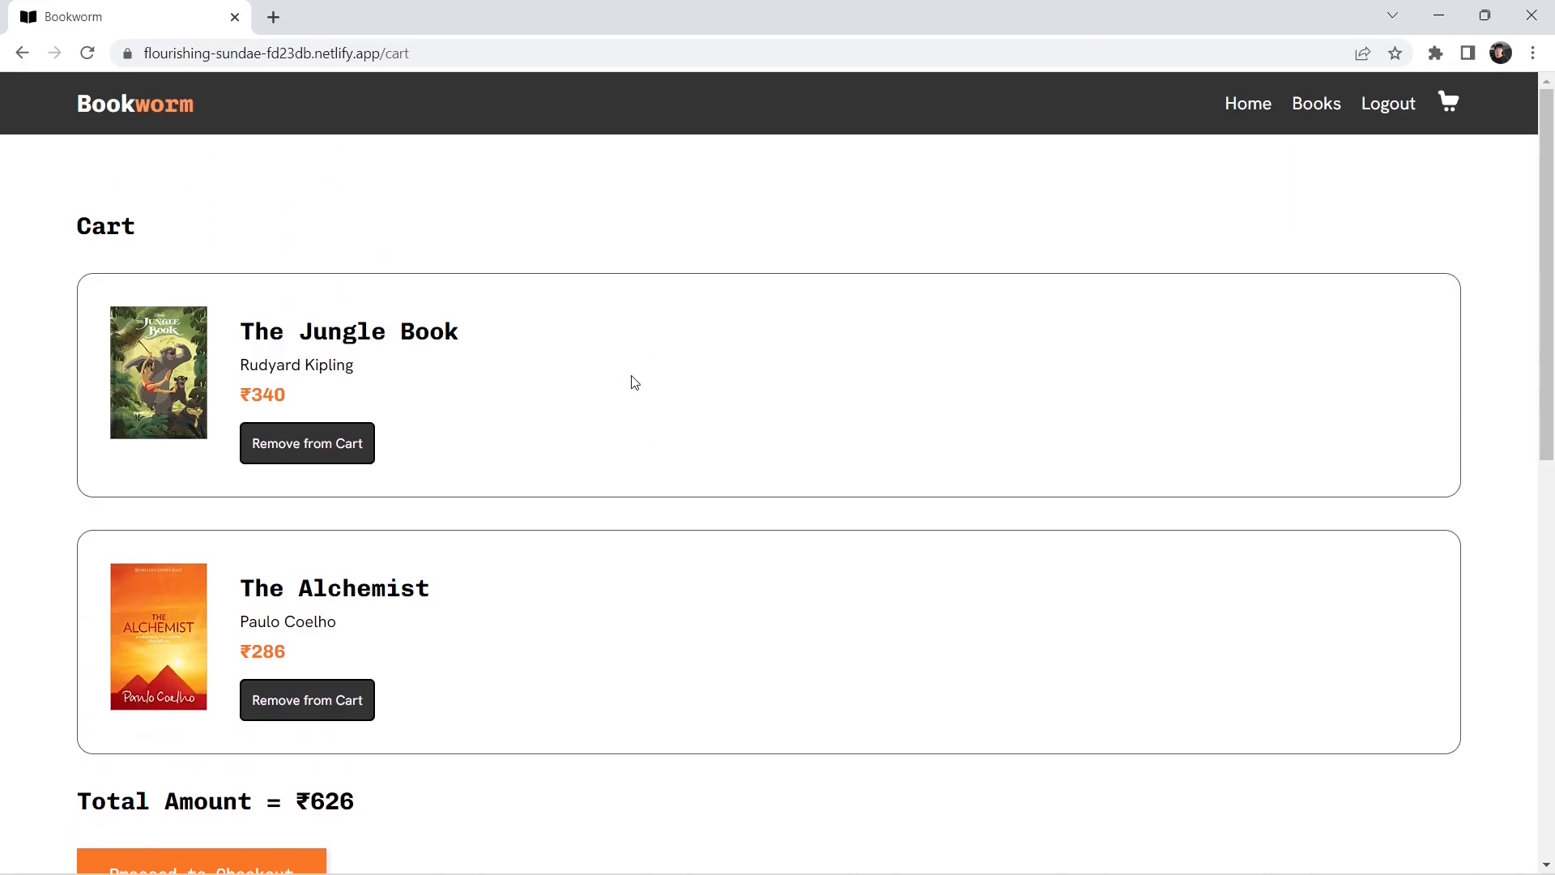
scroll(down, 3)
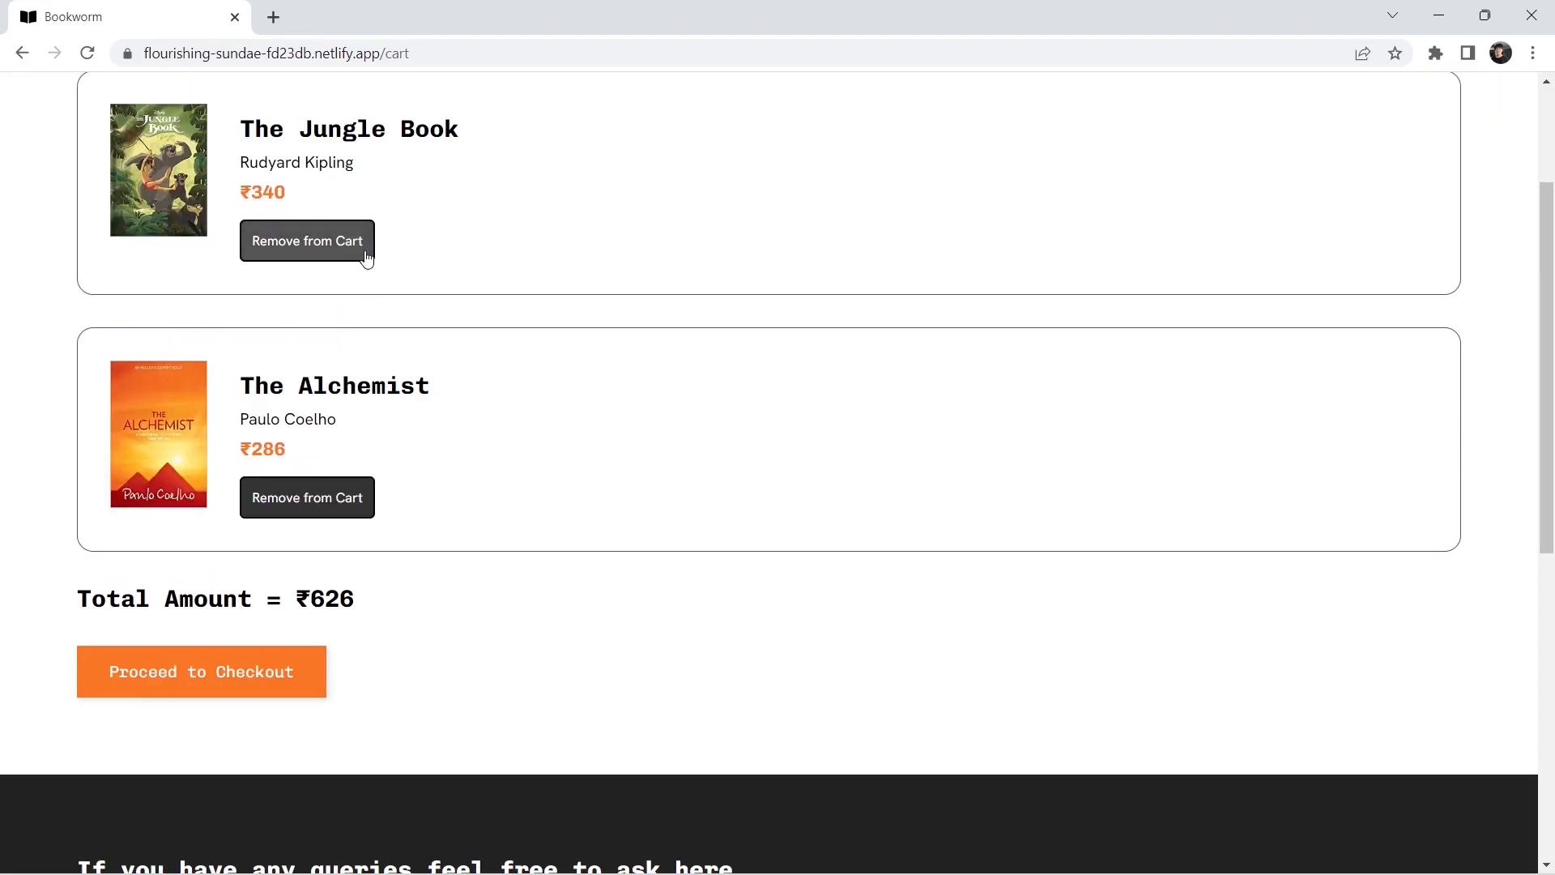
click(307, 239)
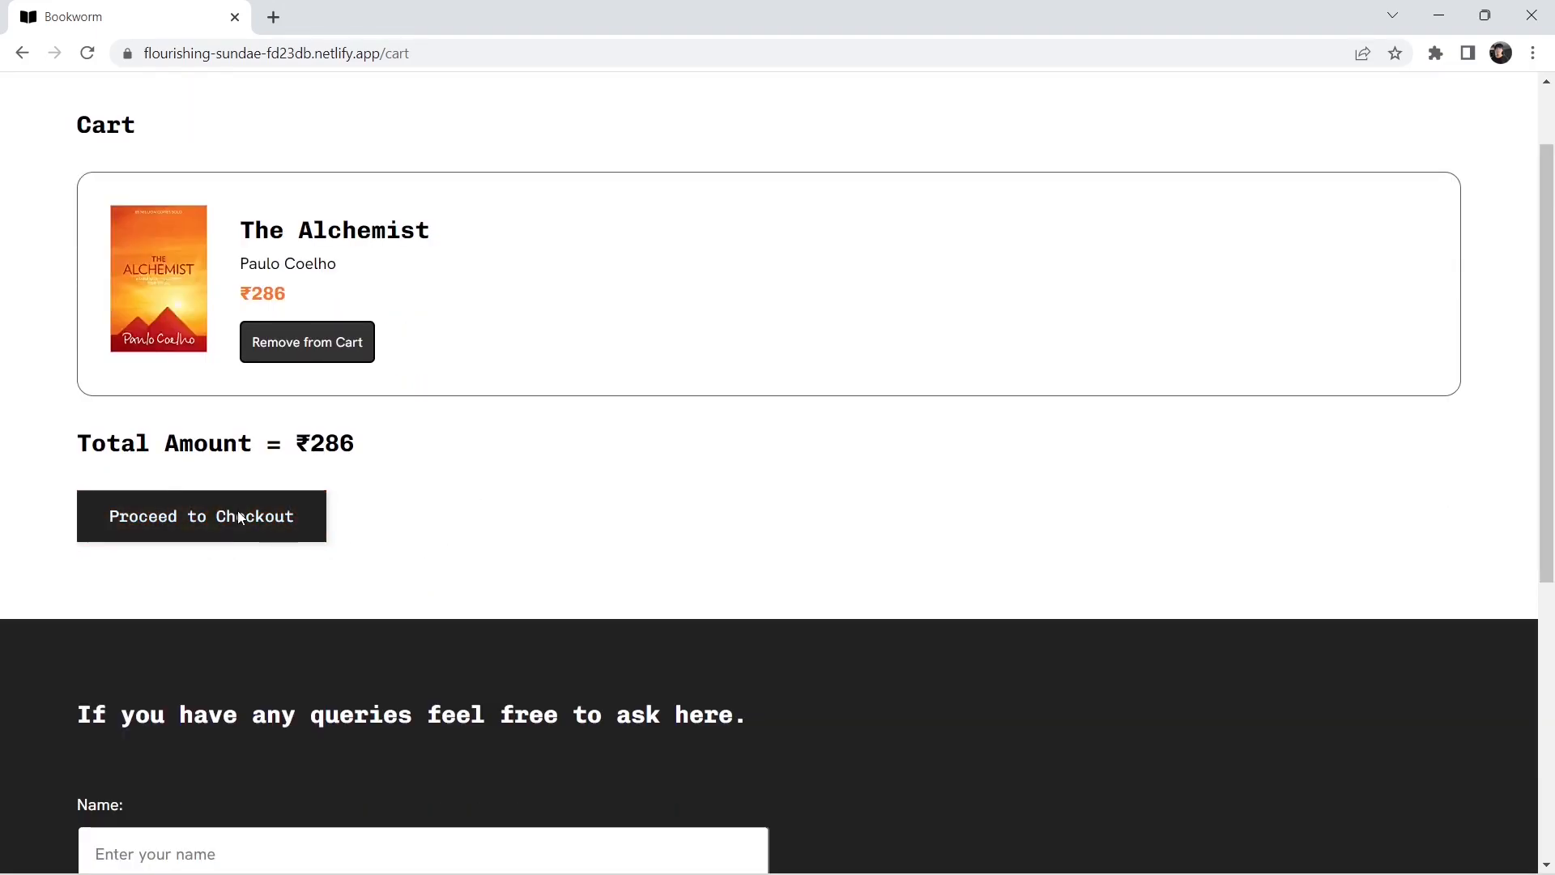
Proceed to checkout and fill the Stripe form with 'test' email, name and address details.
click(201, 515)
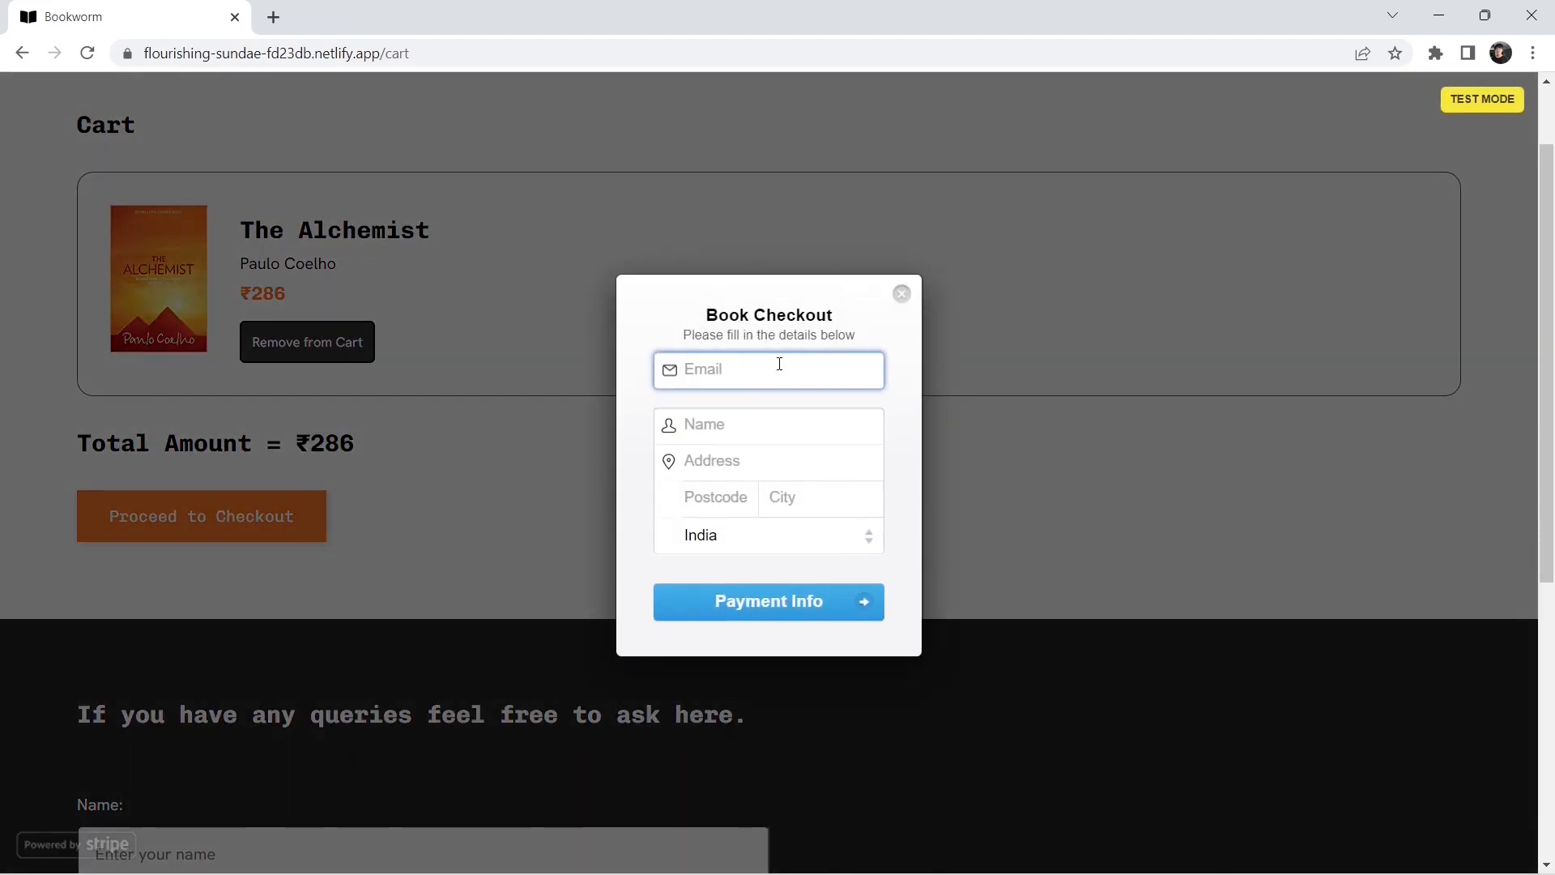
text(test)
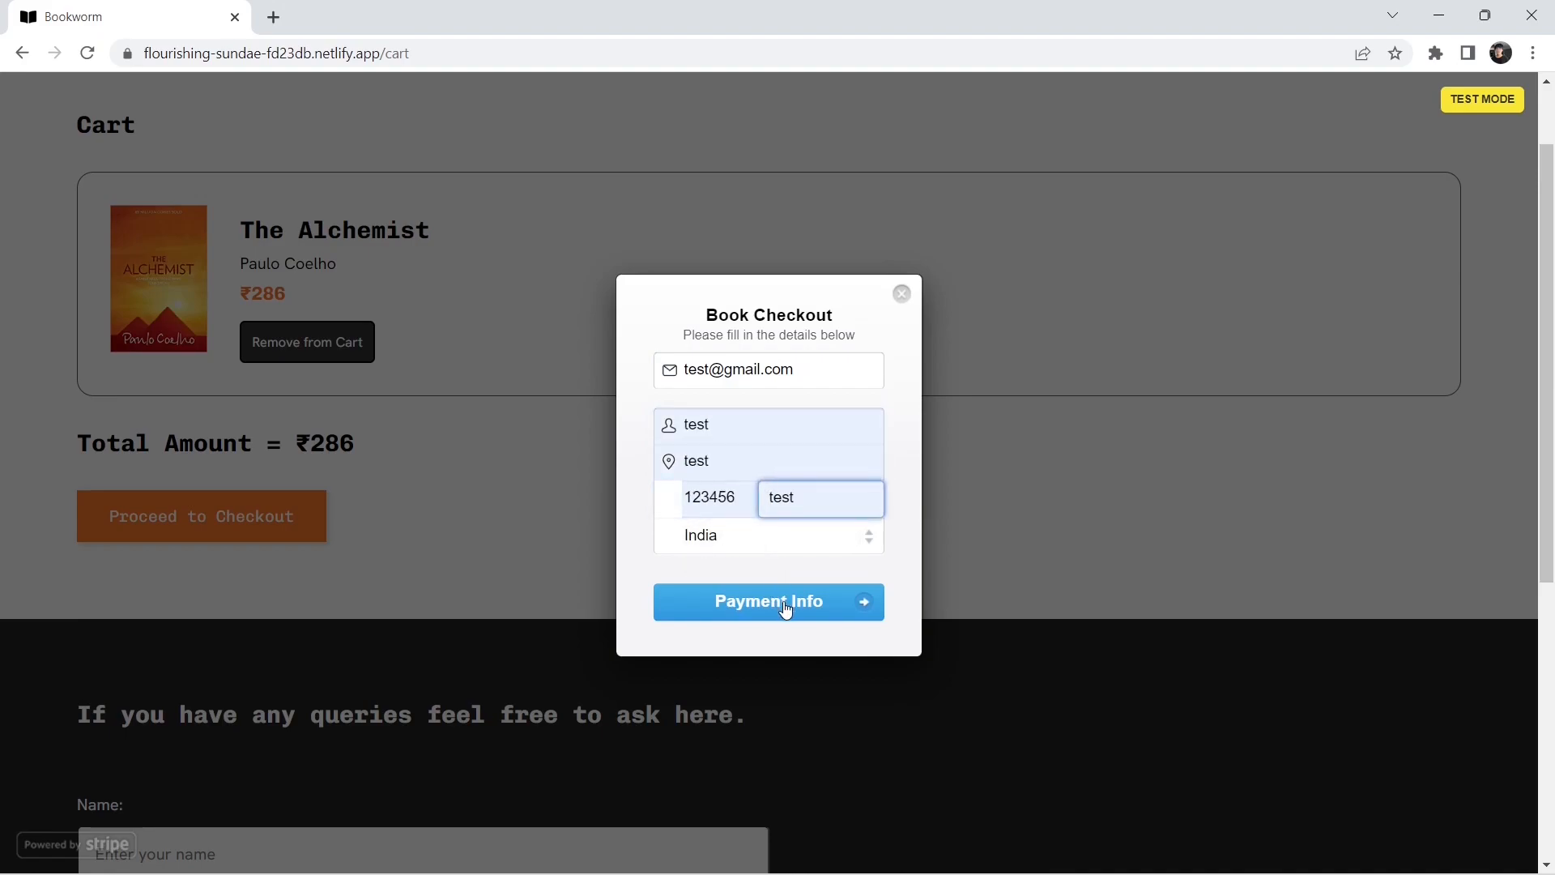
click(768, 601)
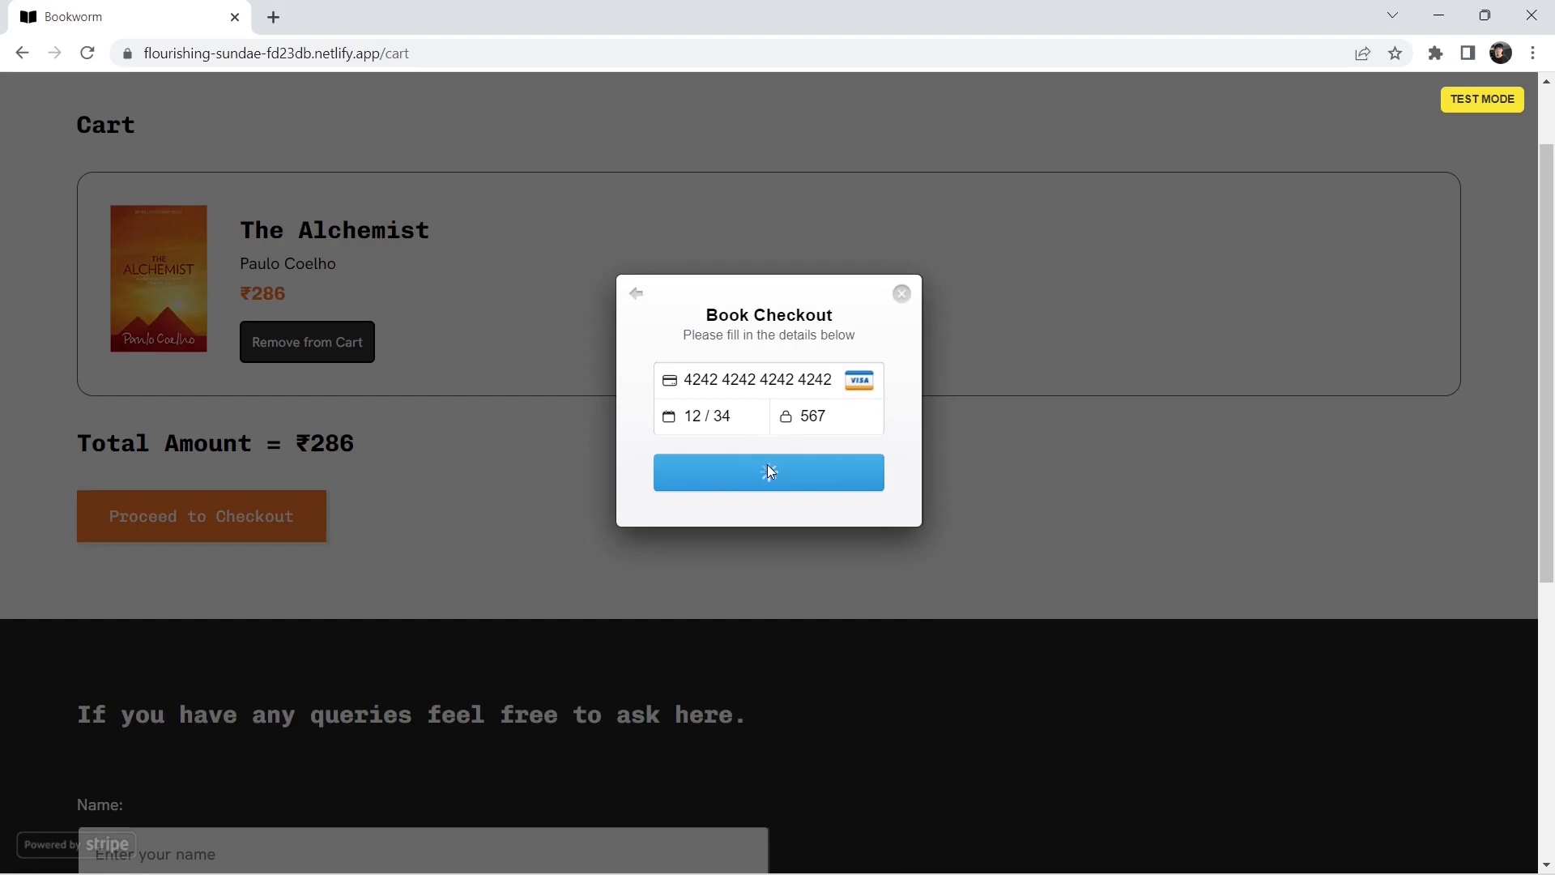
Pay with the test card and acknowledge the payment processed message.
click(767, 472)
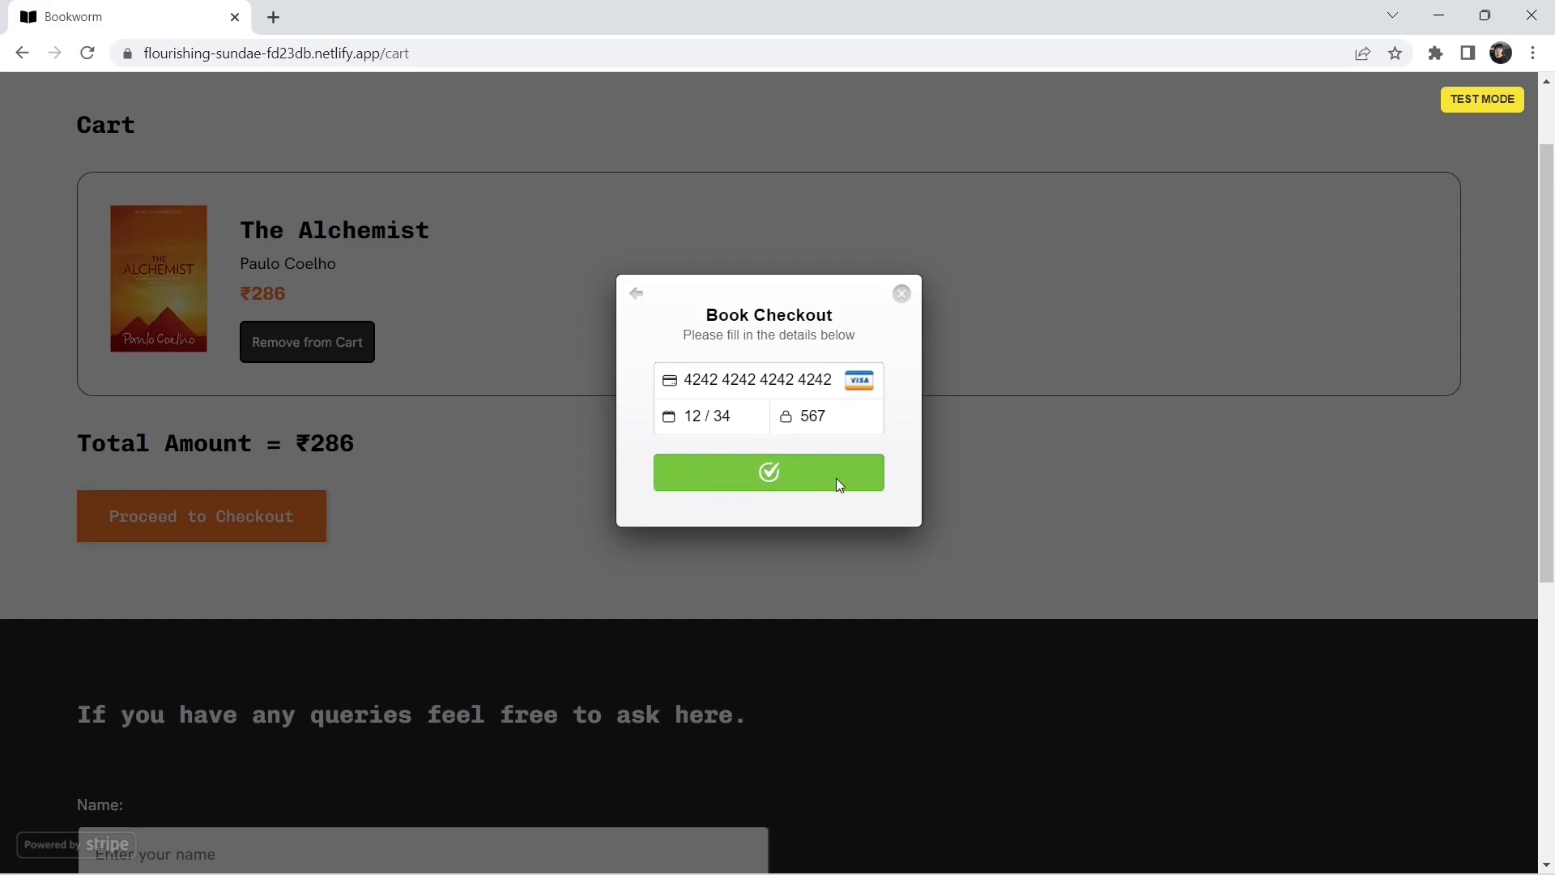
click(768, 472)
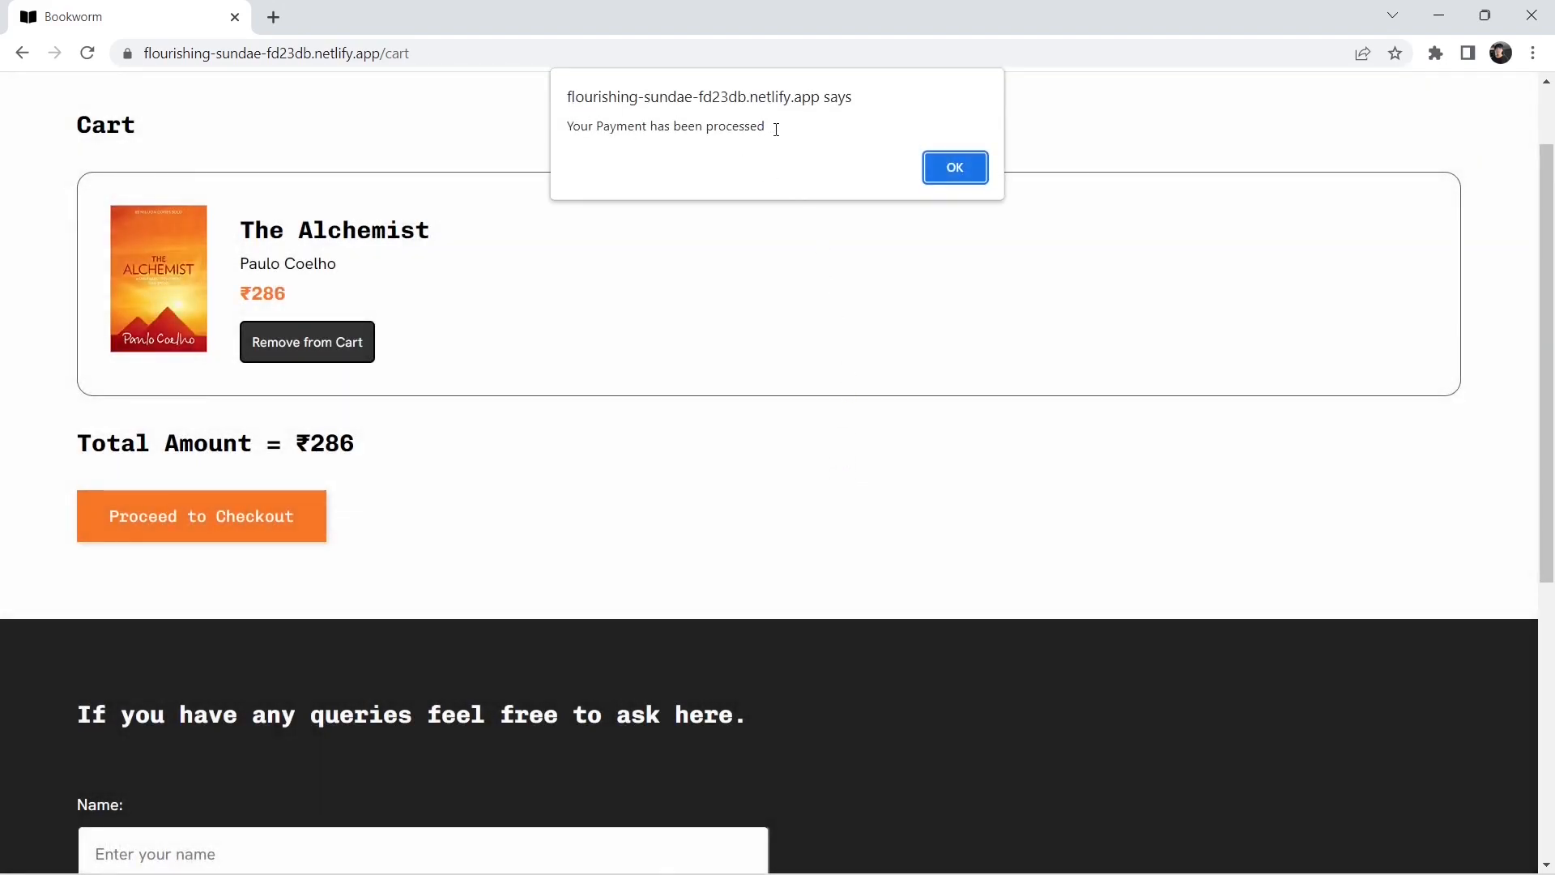
click(952, 167)
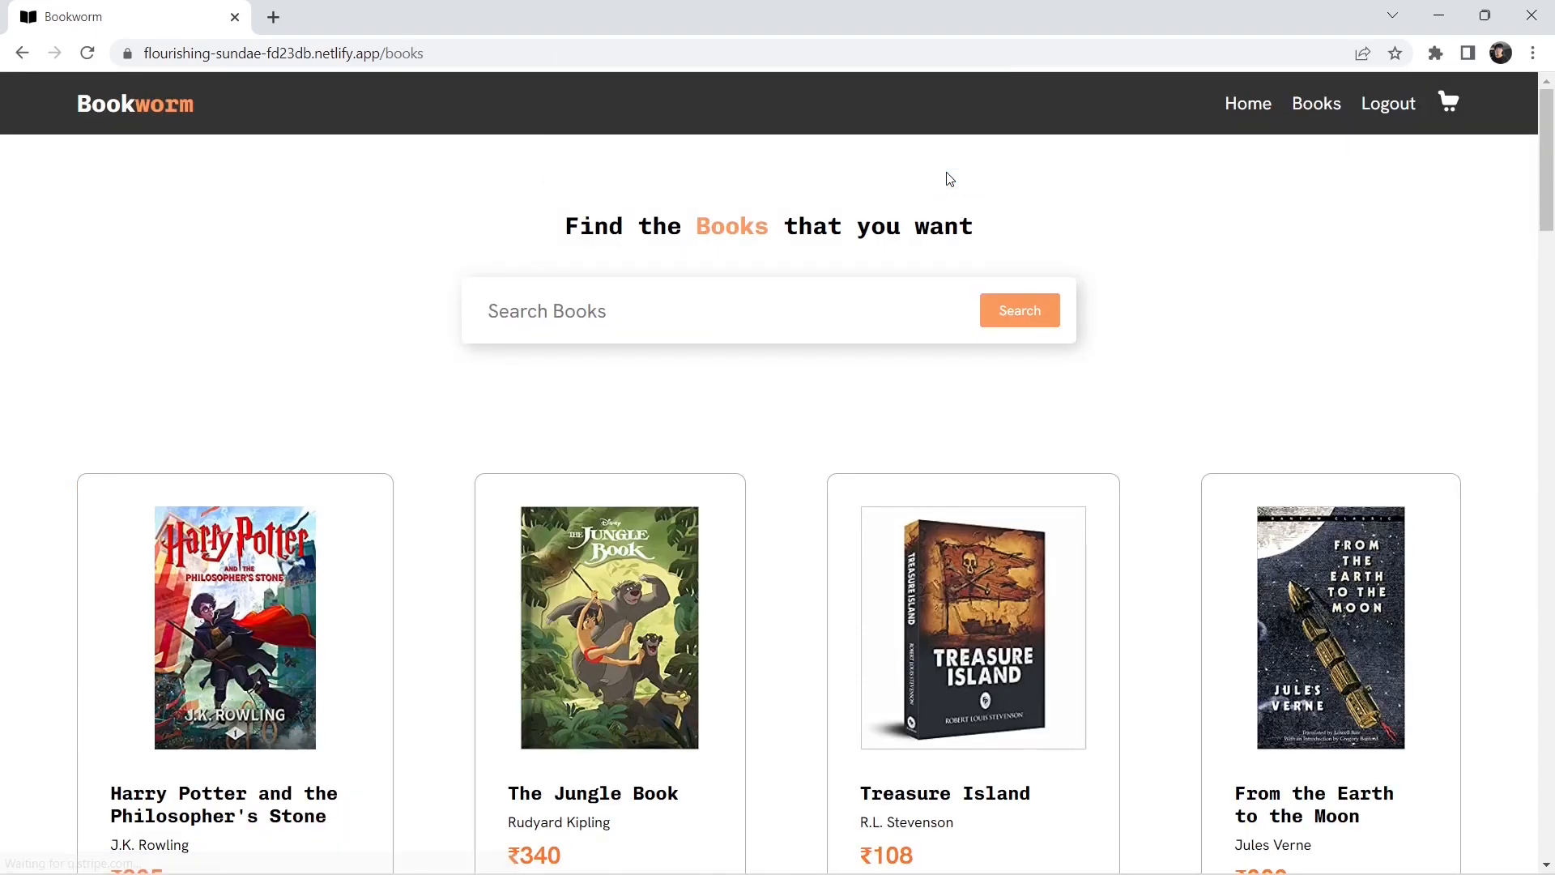
mouse_move(951, 184)
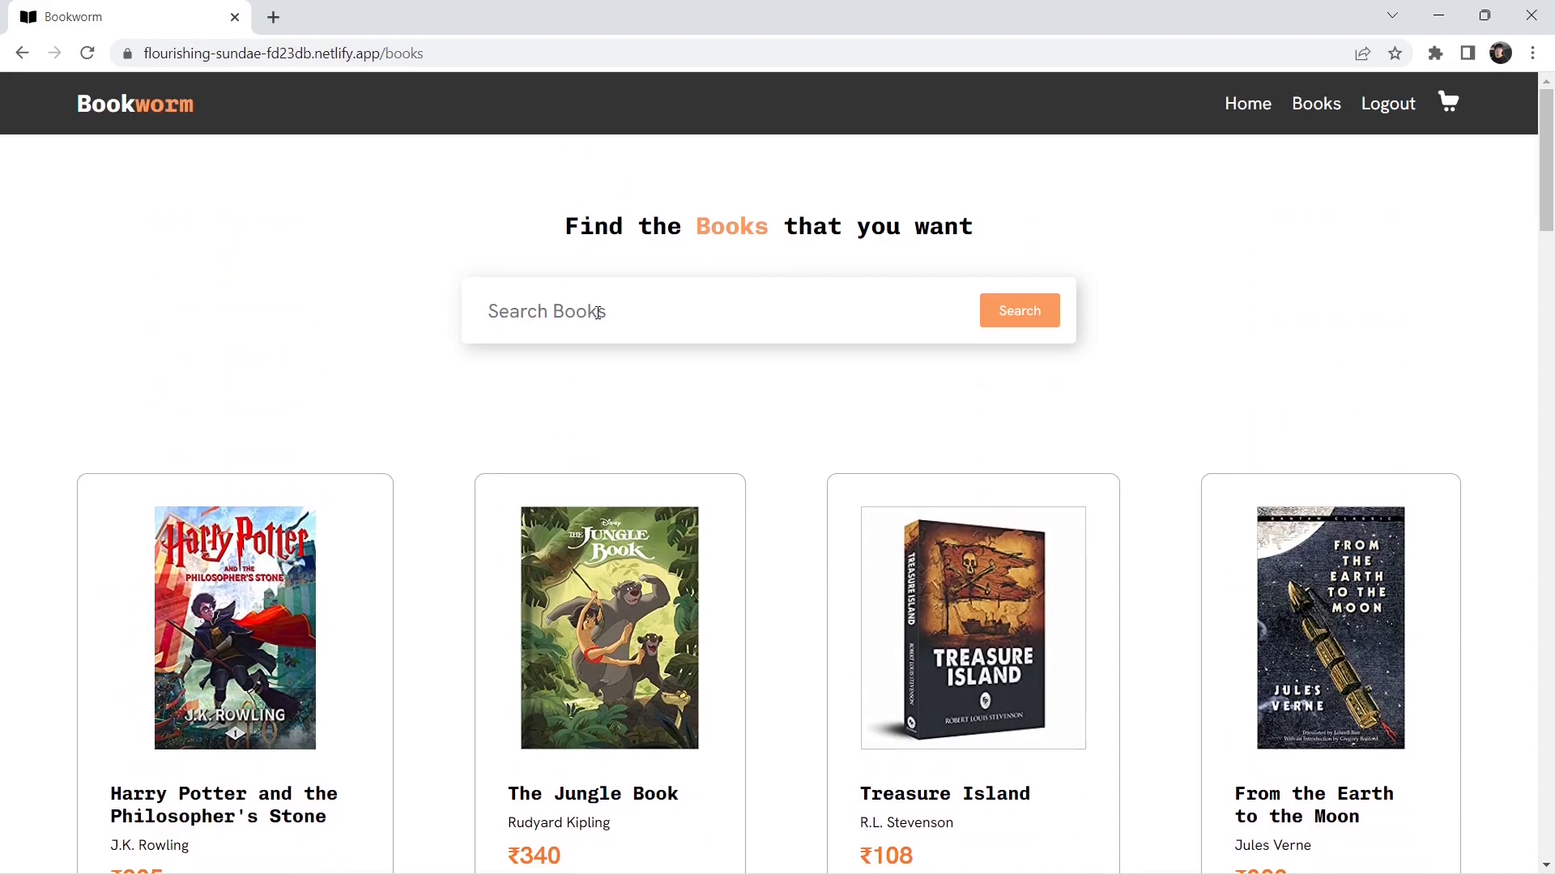
Search the catalogue for 'harry potter' and scroll the J.K. Rowling series results.
text(harry potter)
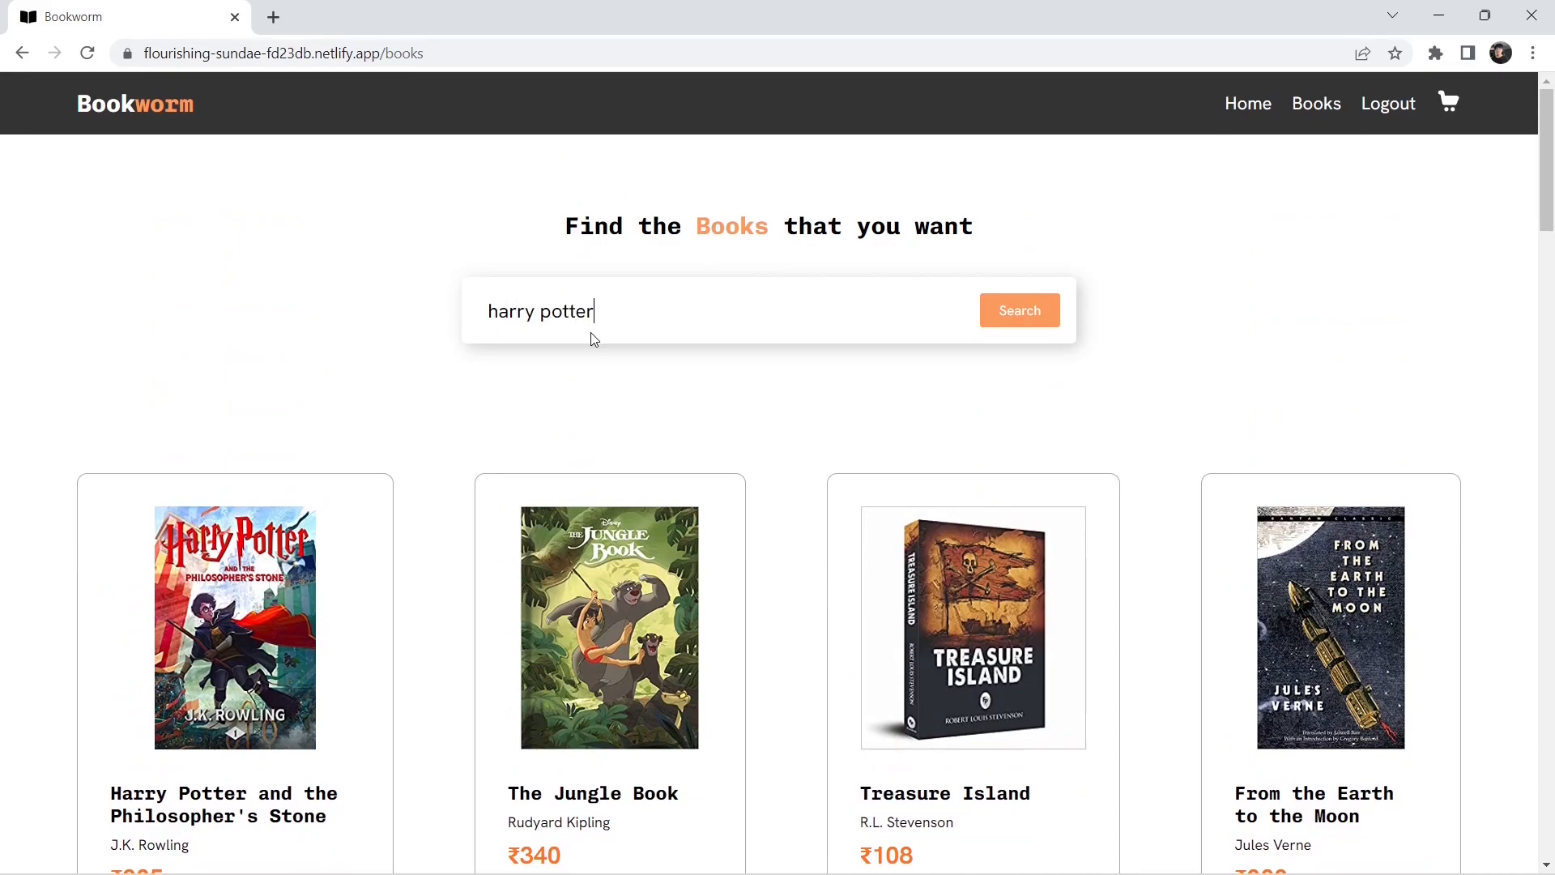
click(1019, 311)
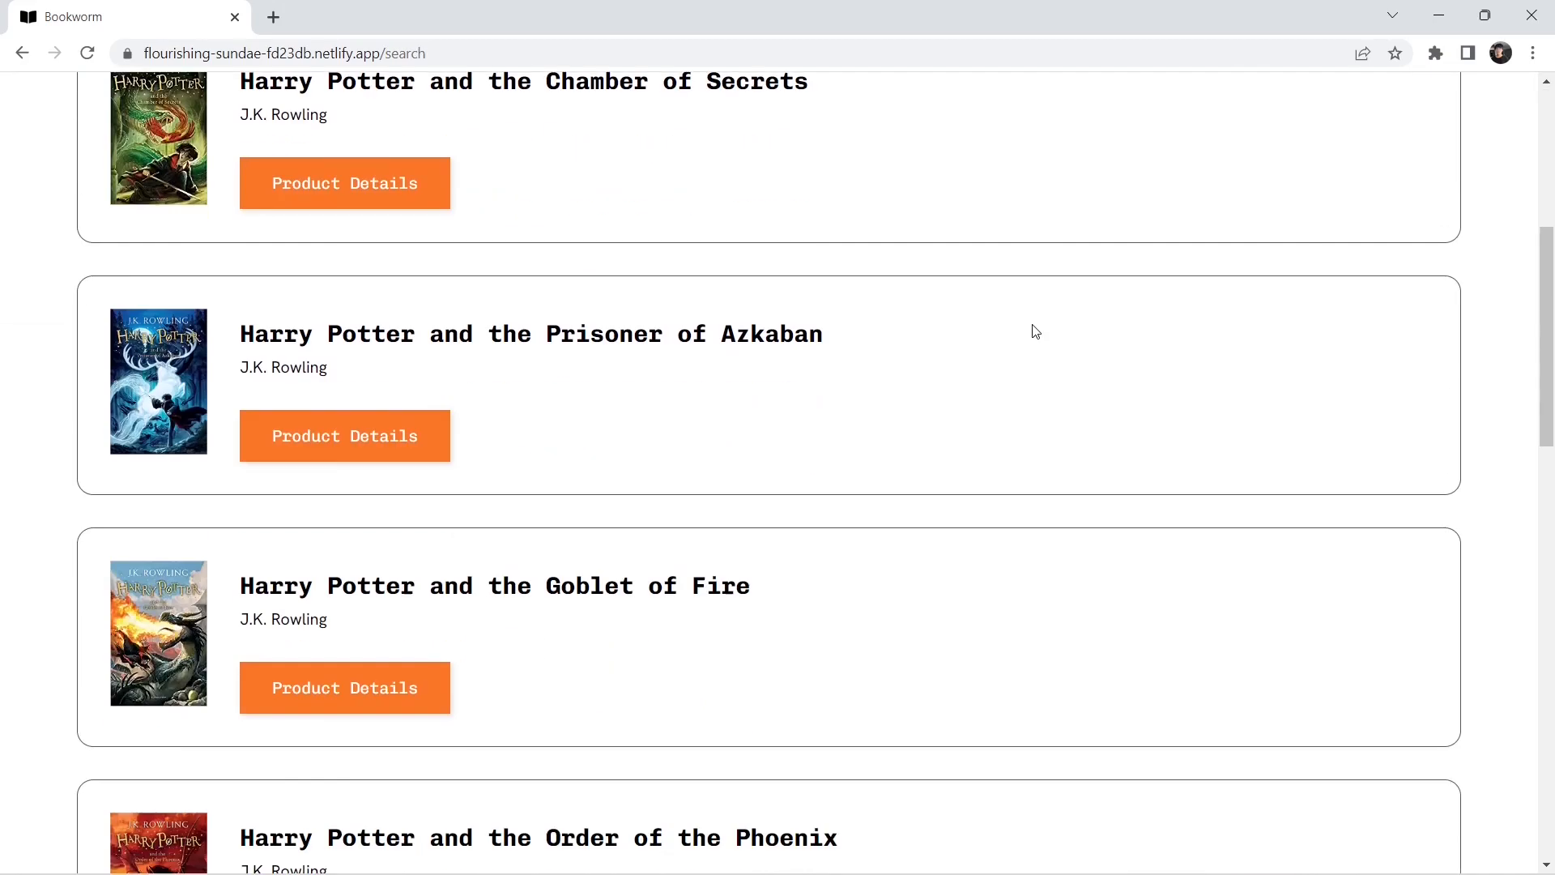
scroll(down, 3)
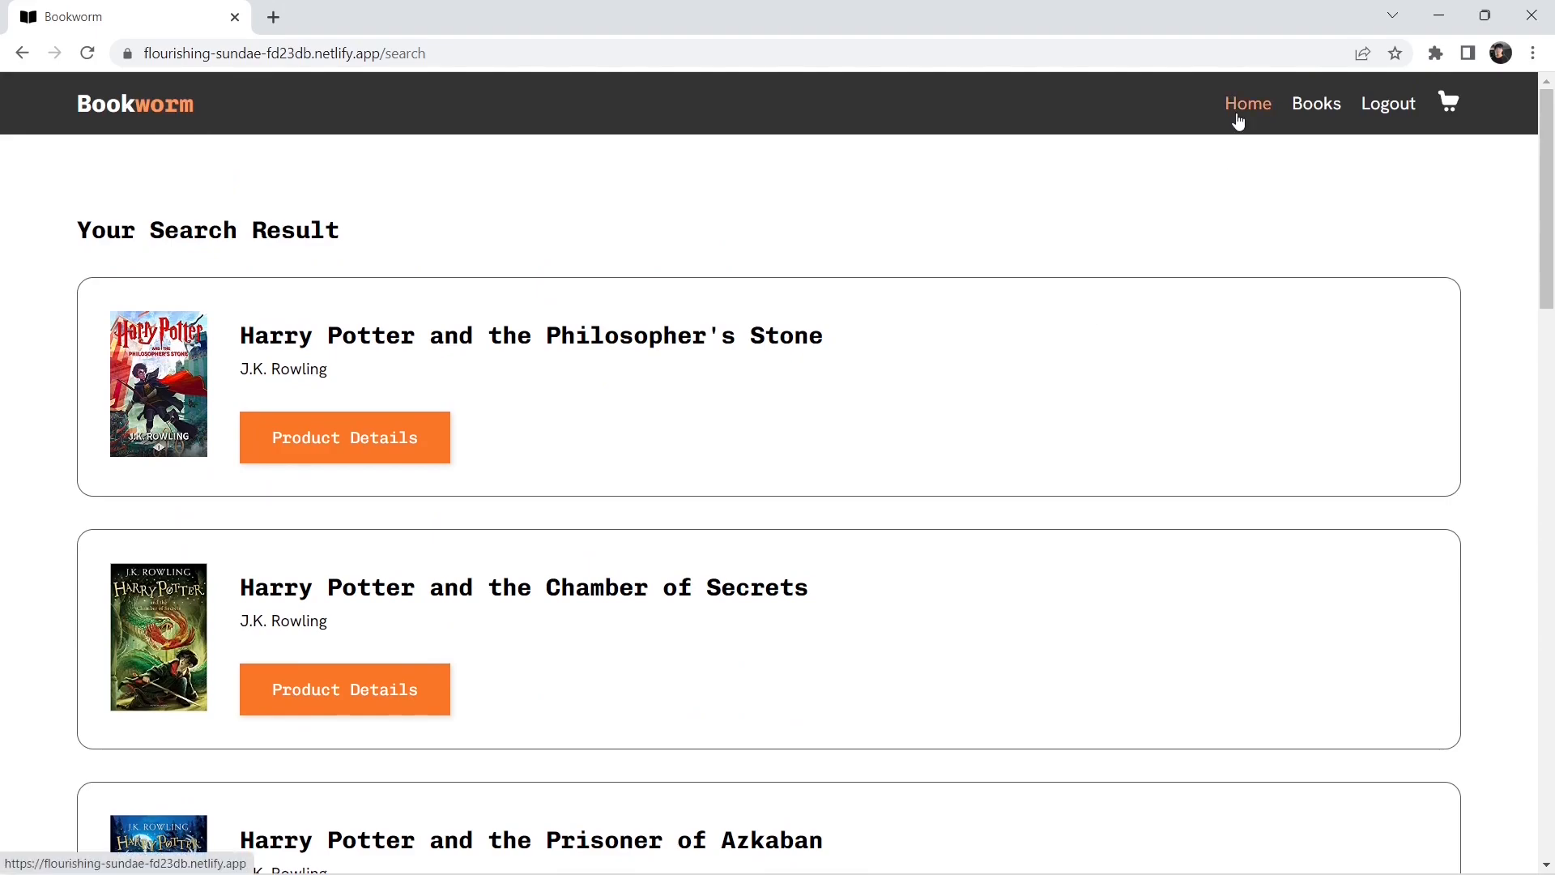
Return to the Bookworm home page with its 'Best Books Available' banner.
click(1247, 104)
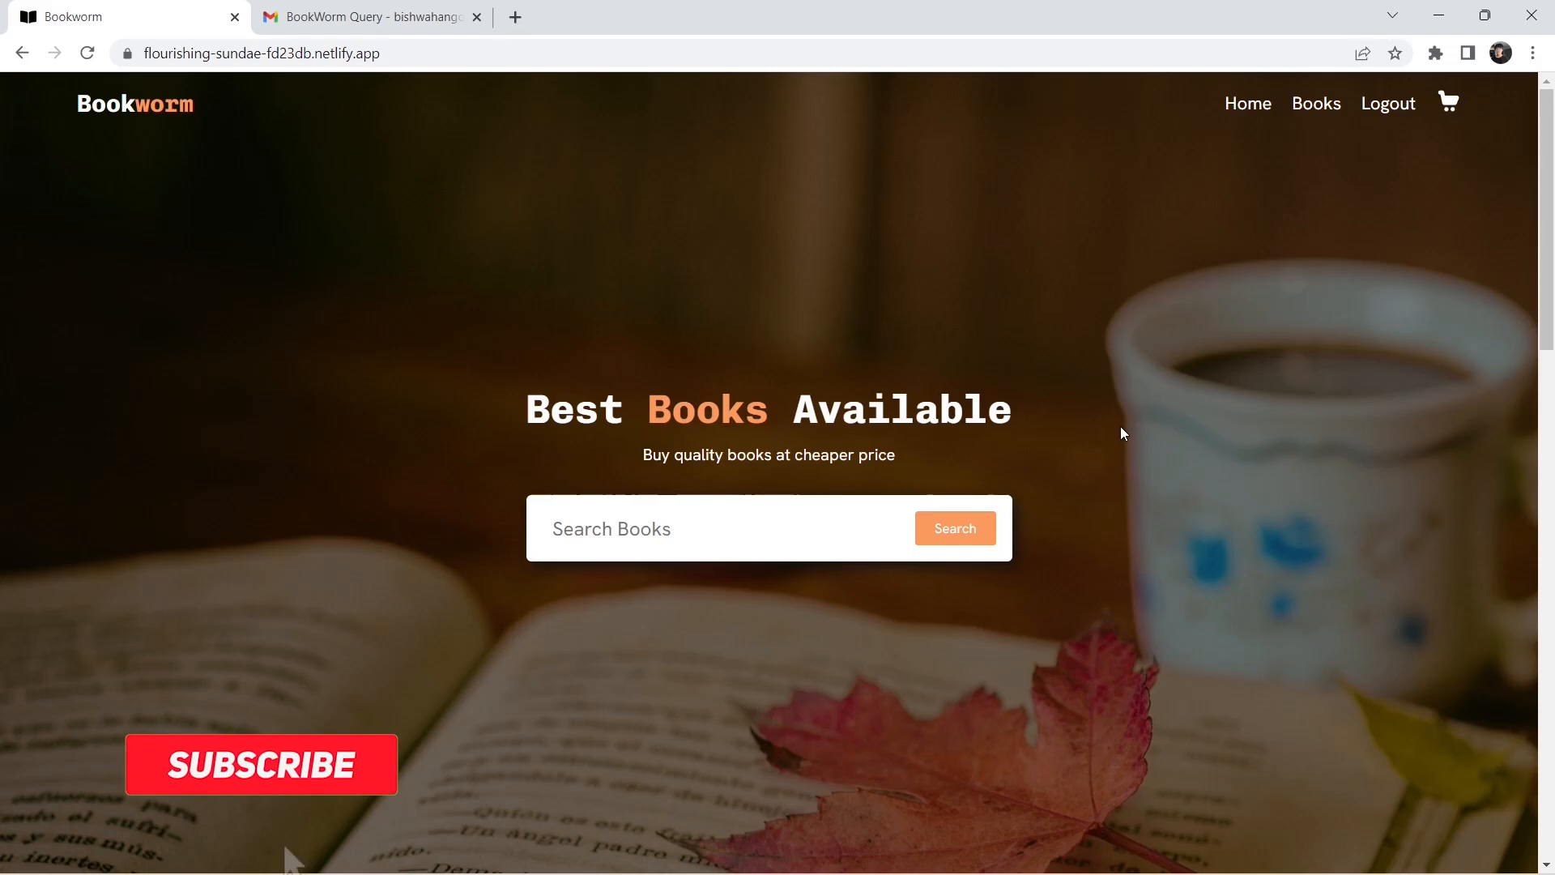
click(260, 763)
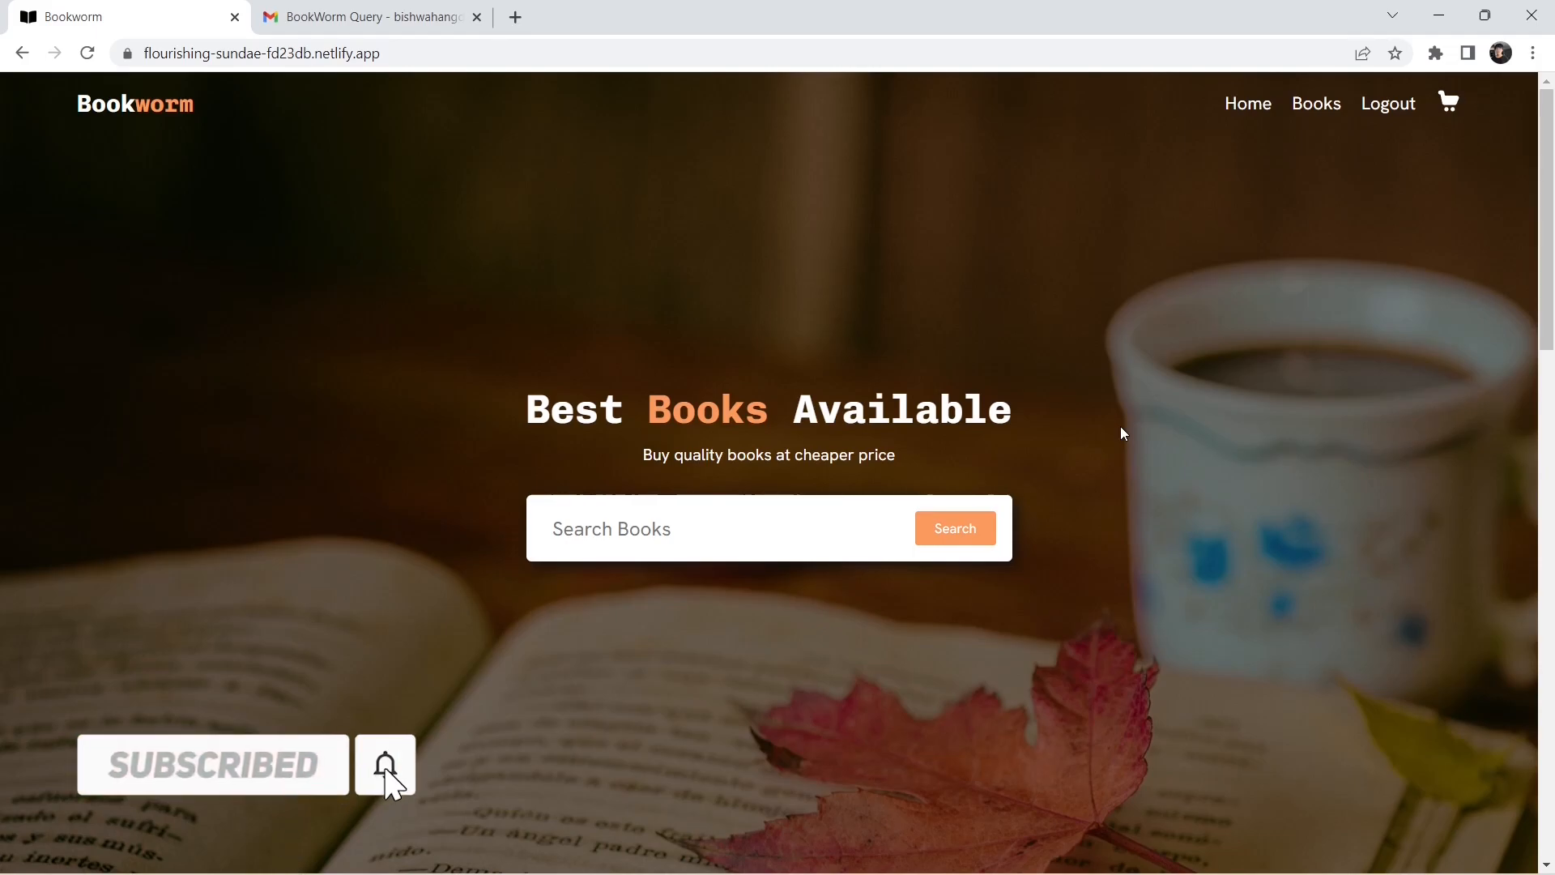